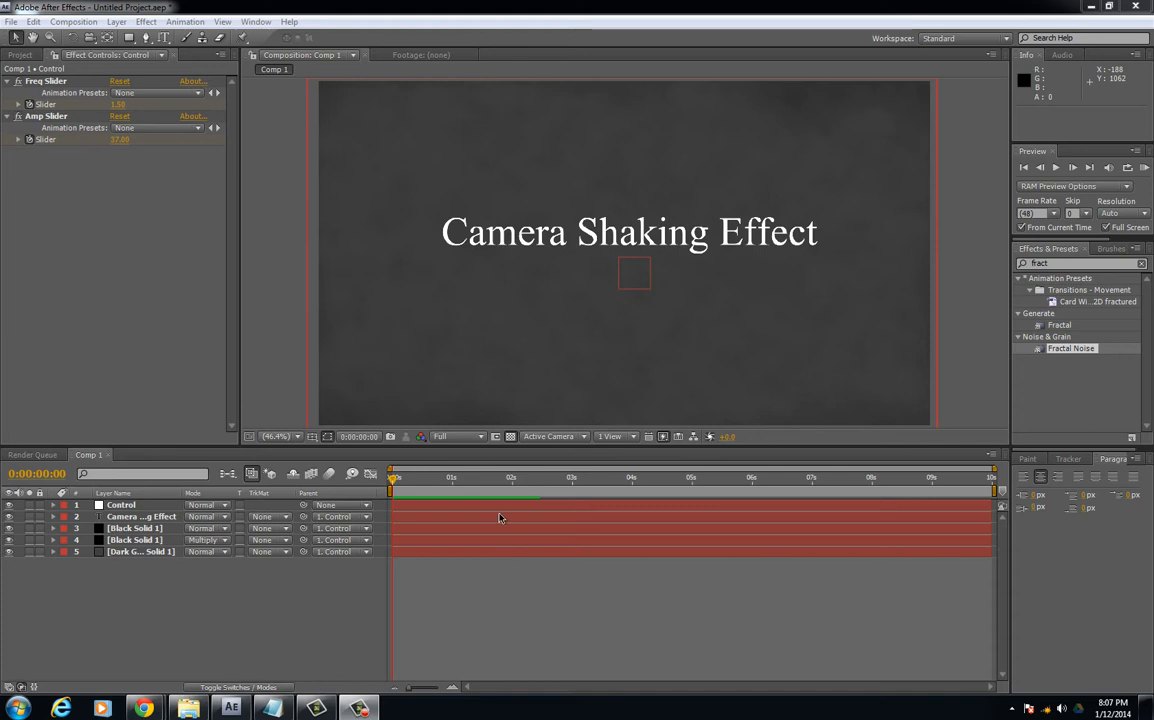
pyautogui.moveTo(588, 6)
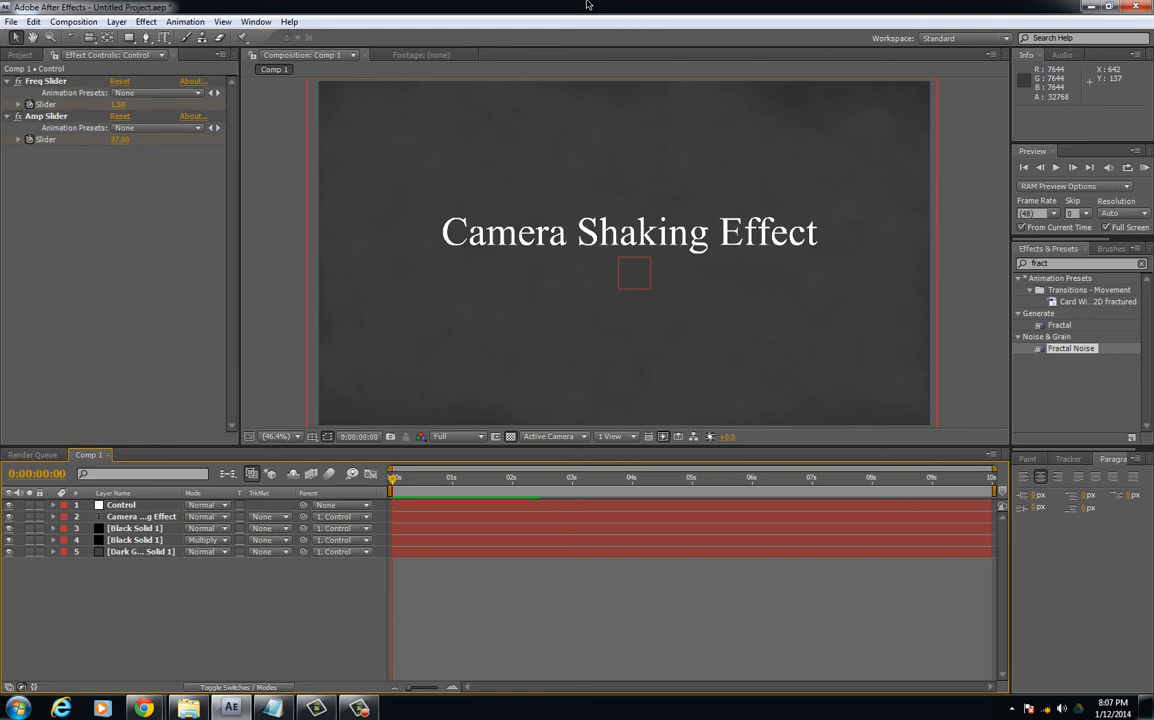
# Delete the Control null layer, leaving the text and solid layers unparented.
pyautogui.click(120, 504)
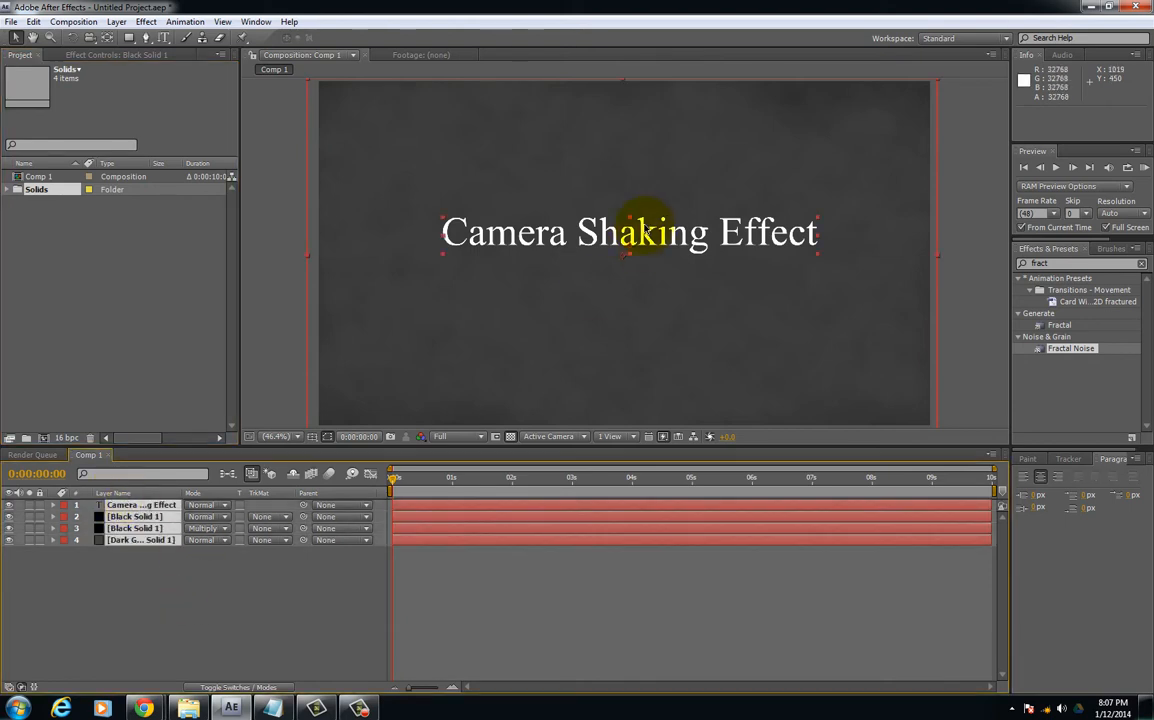
pyautogui.moveTo(596, 272)
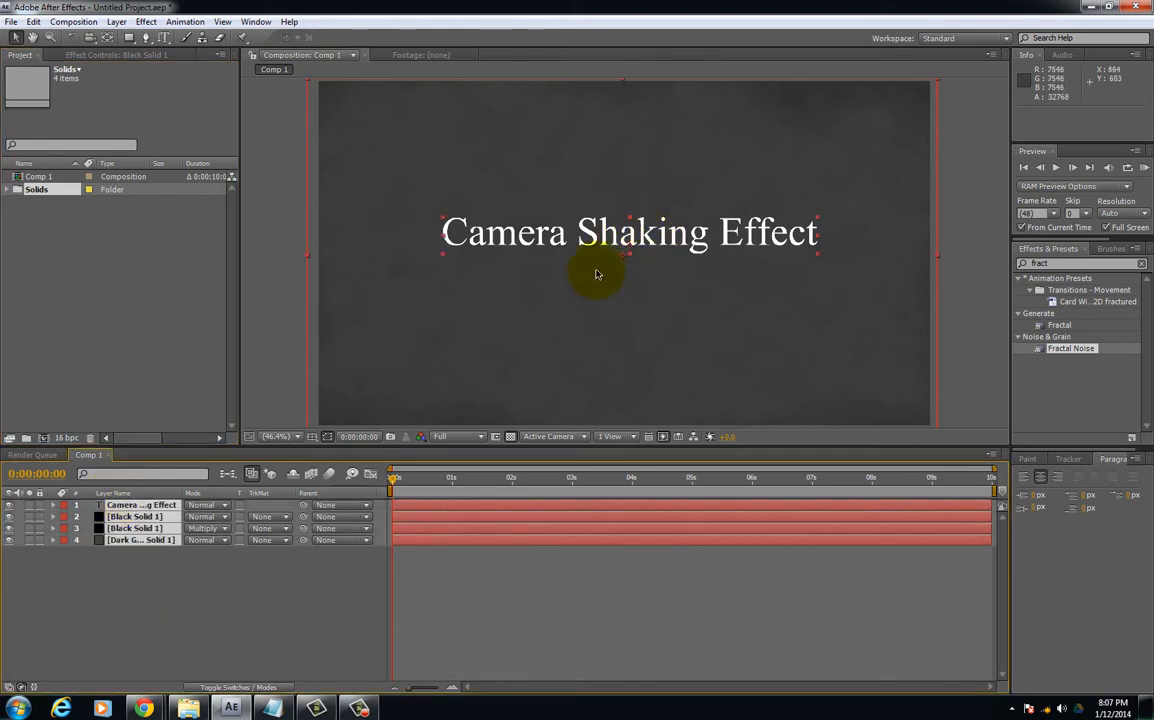
pyautogui.moveTo(576, 288)
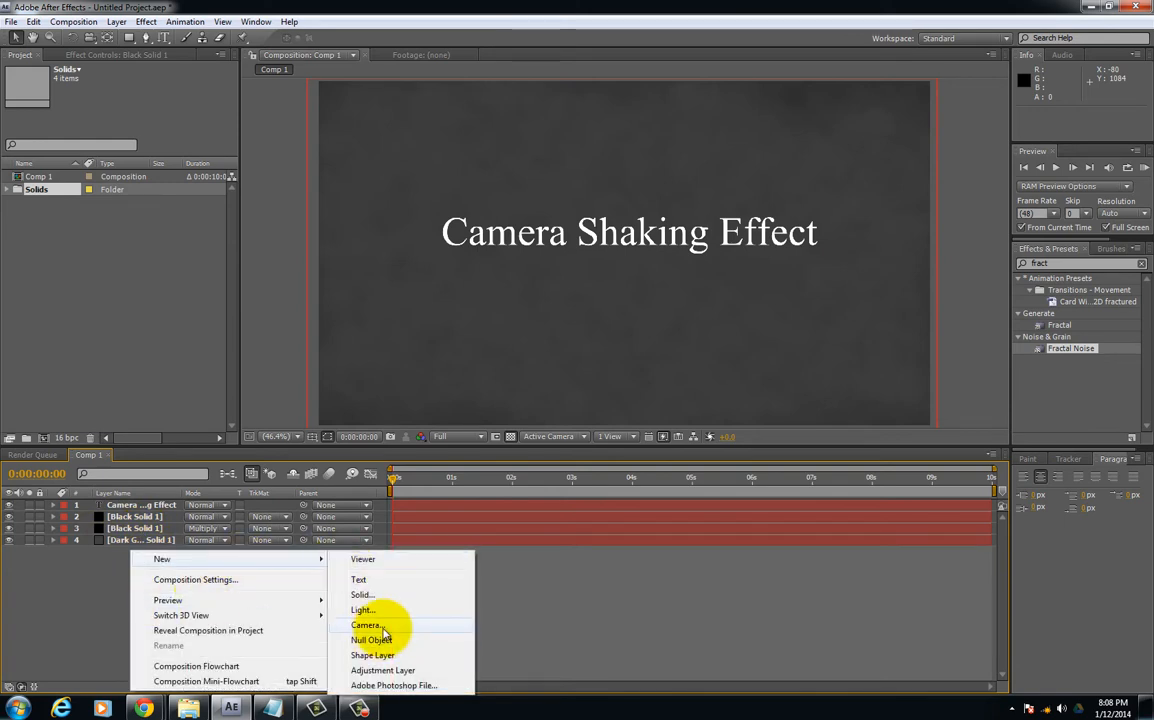
# Create a null layer named Control and parent the text and solid layers to it.
pyautogui.click(372, 640)
pyautogui.write('Control')
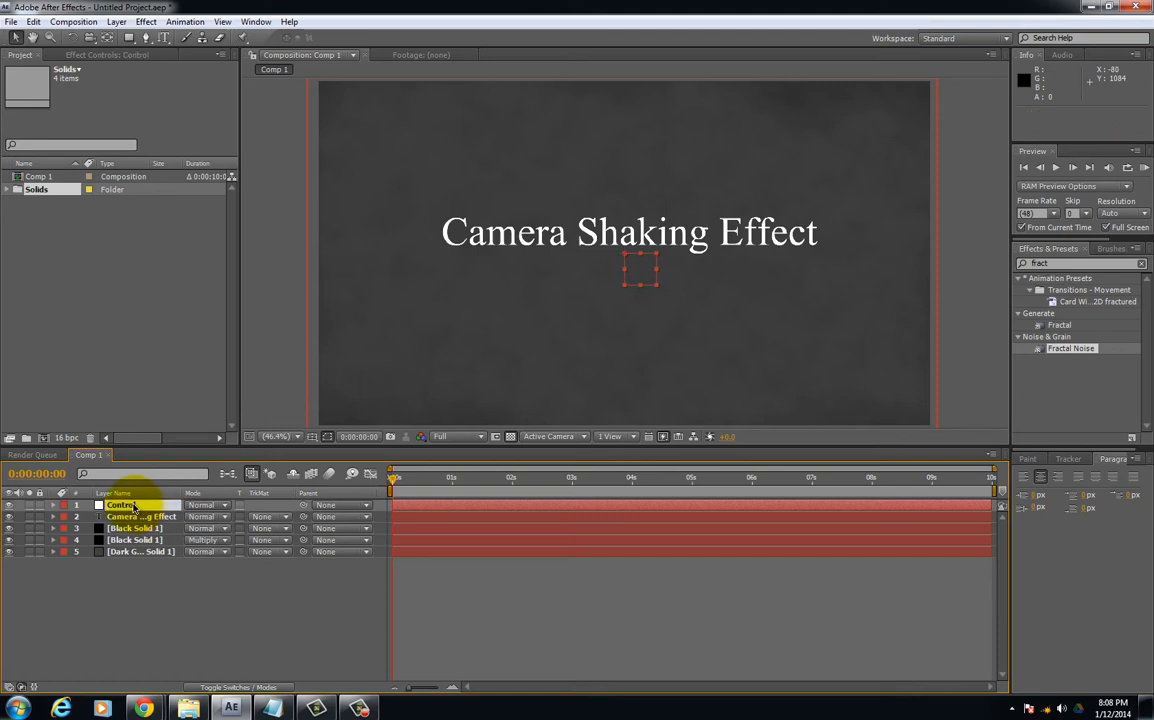
pyautogui.click(140, 516)
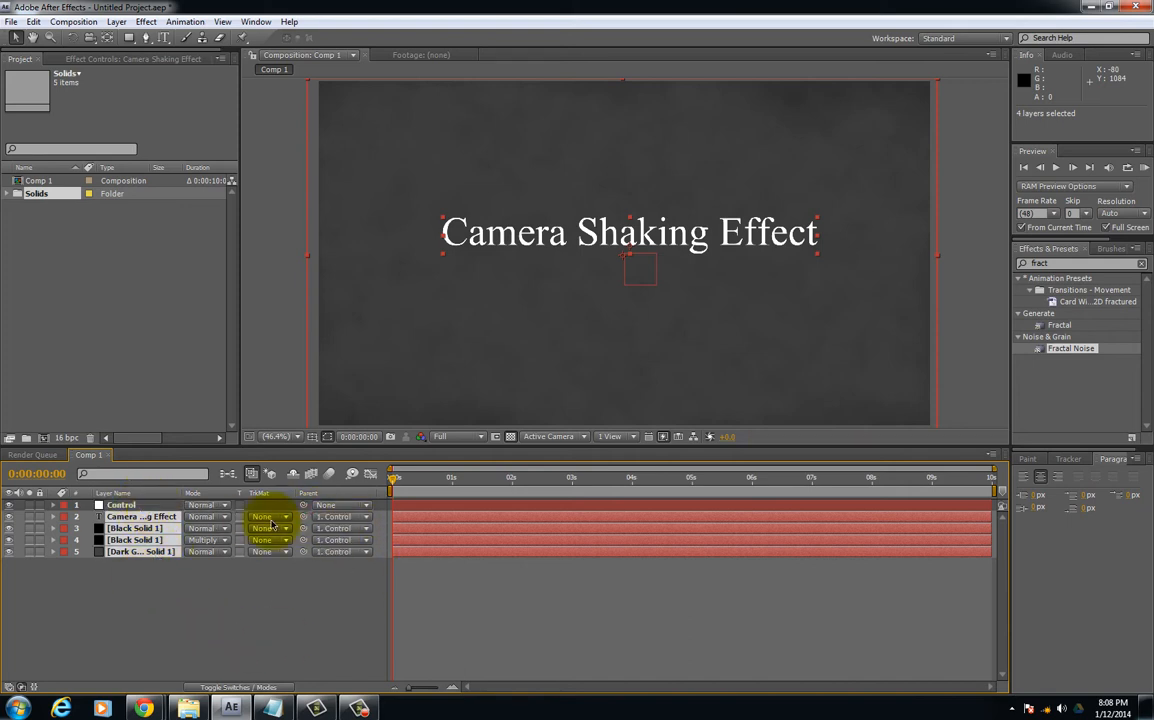
pyautogui.click(268, 516)
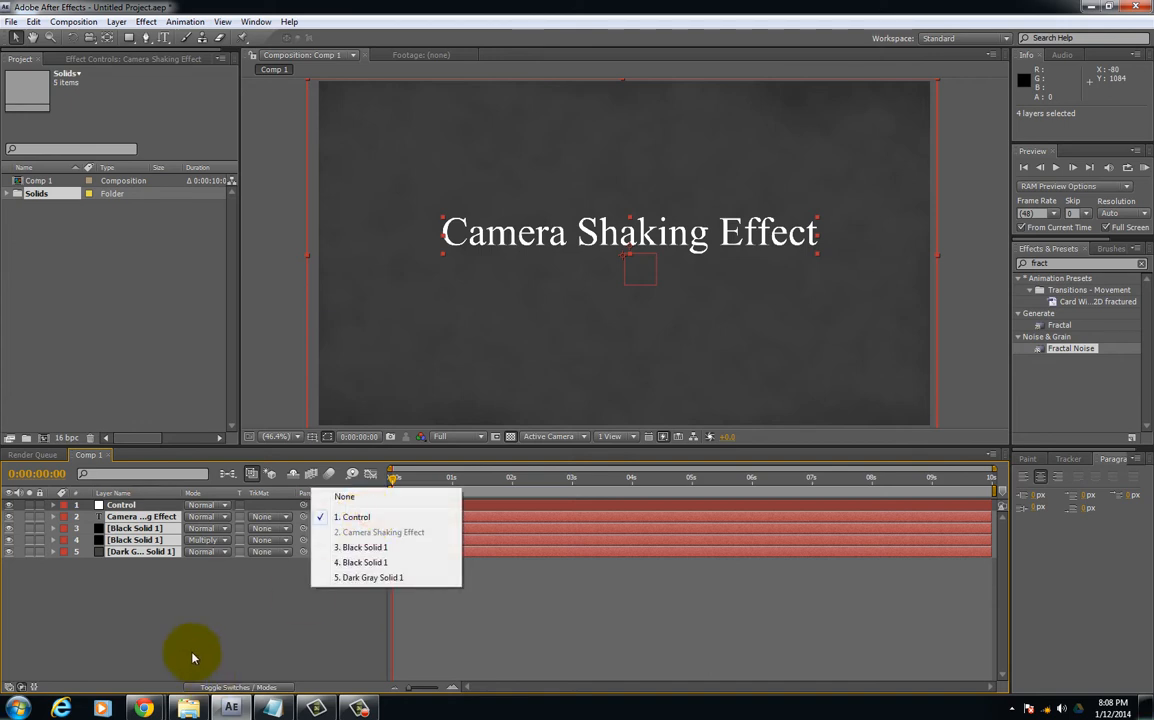
pyautogui.click(352, 516)
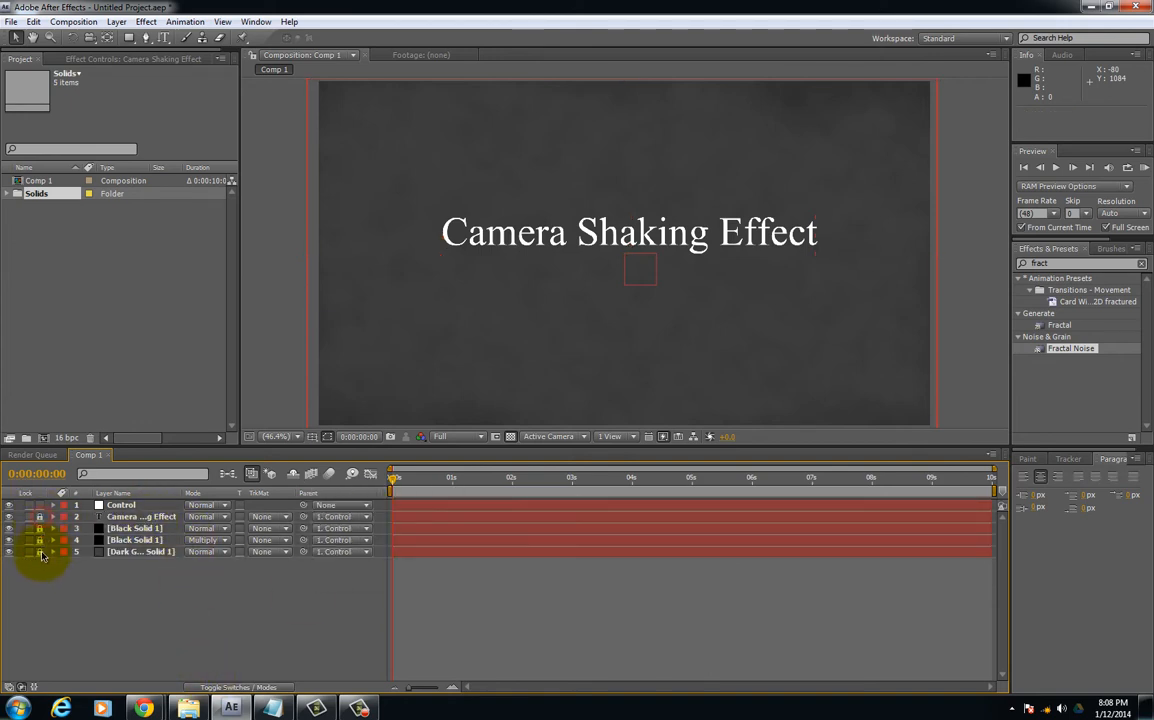
pyautogui.click(120, 504)
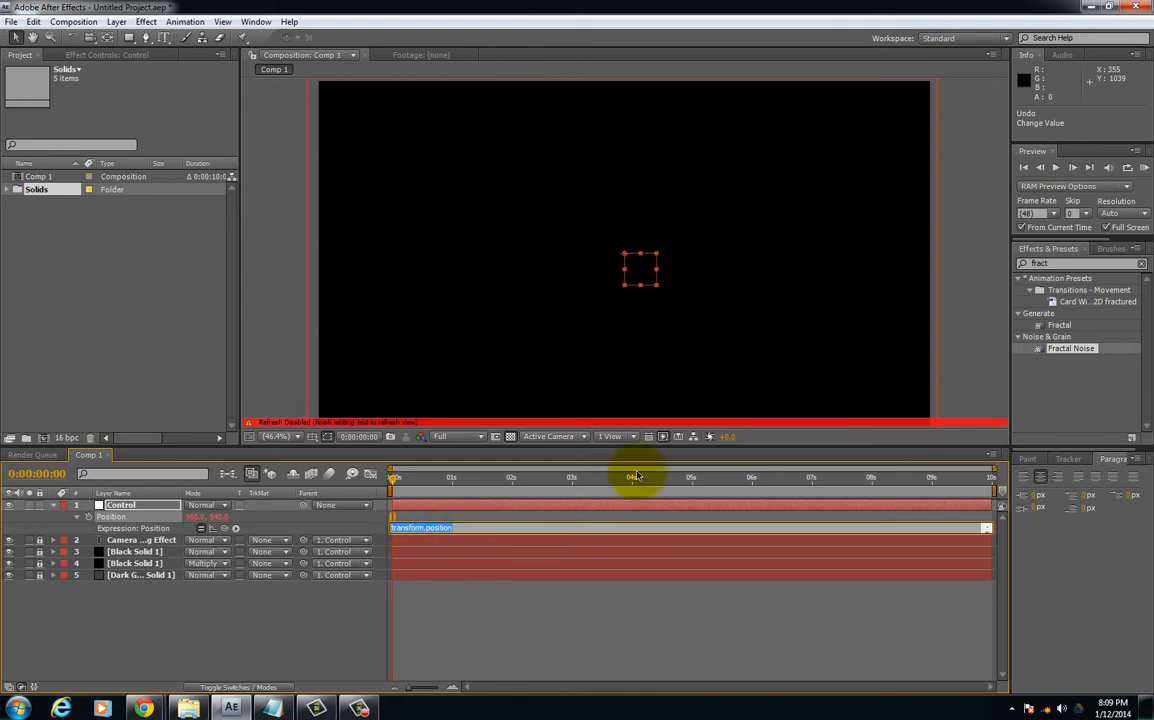
# Add a wiggle() expression to the Control layer's Position and scrub to preview the shake.
pyautogui.write('wiggle(3,20')
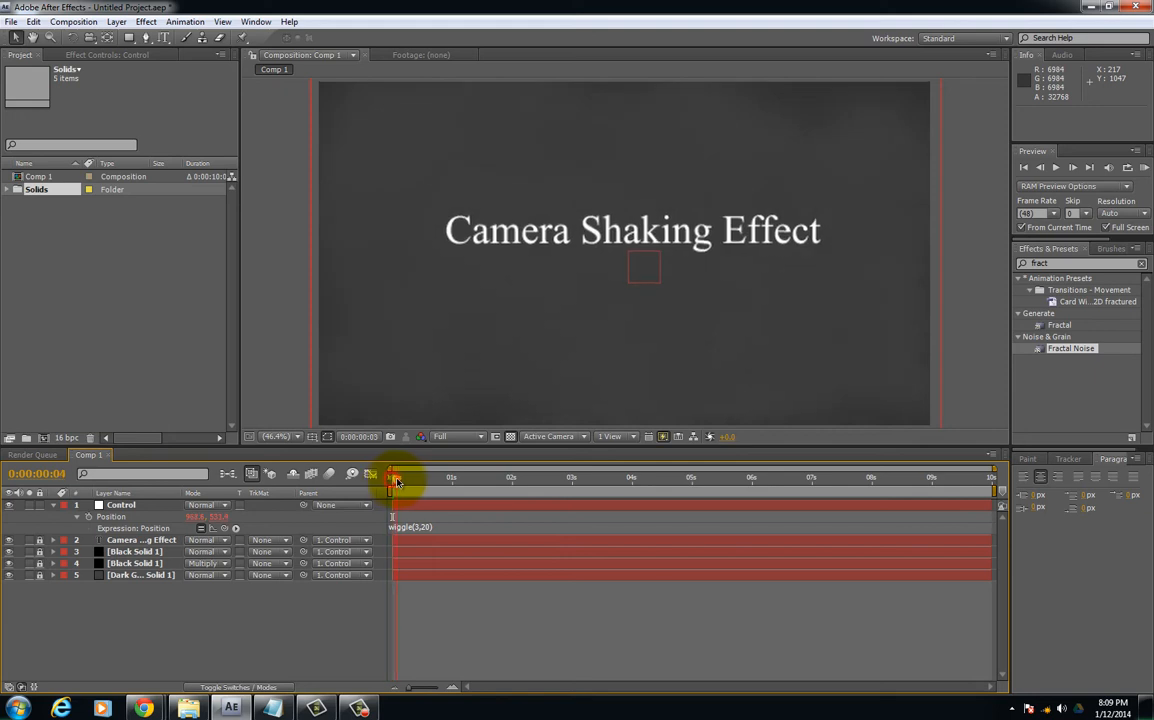
pyautogui.moveTo(392, 480); pyautogui.dragTo(450, 480)
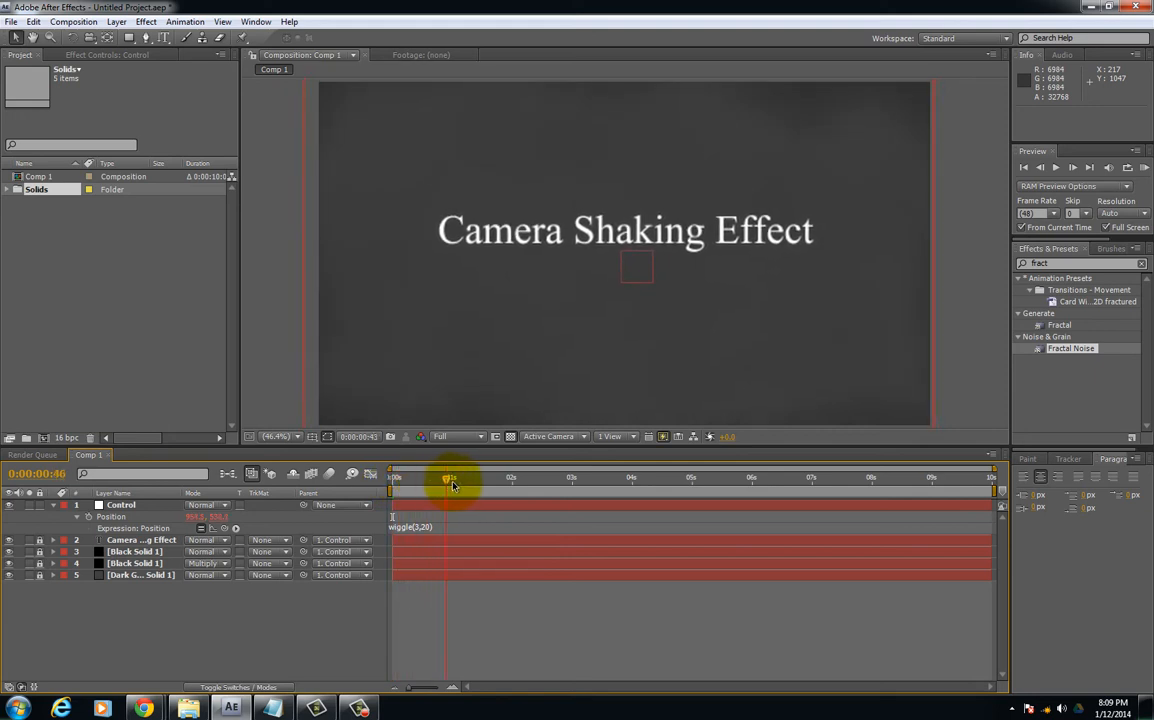
pyautogui.moveTo(450, 480); pyautogui.dragTo(512, 490)
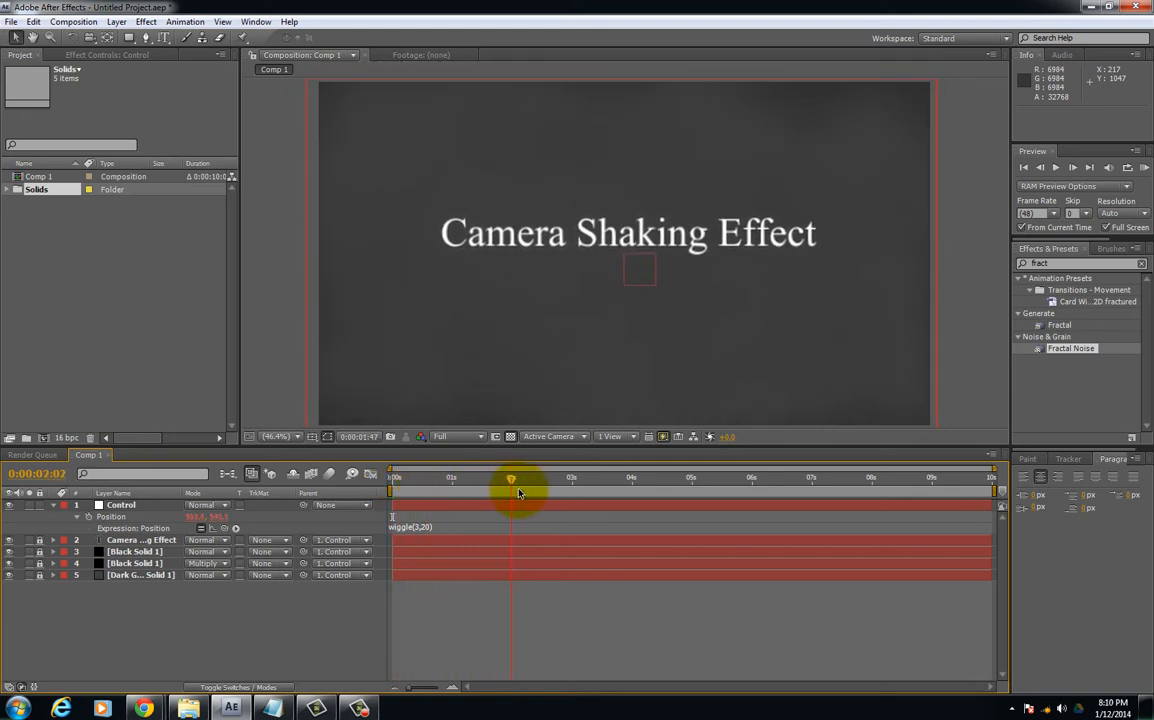
pyautogui.moveTo(510, 490); pyautogui.dragTo(500, 490)
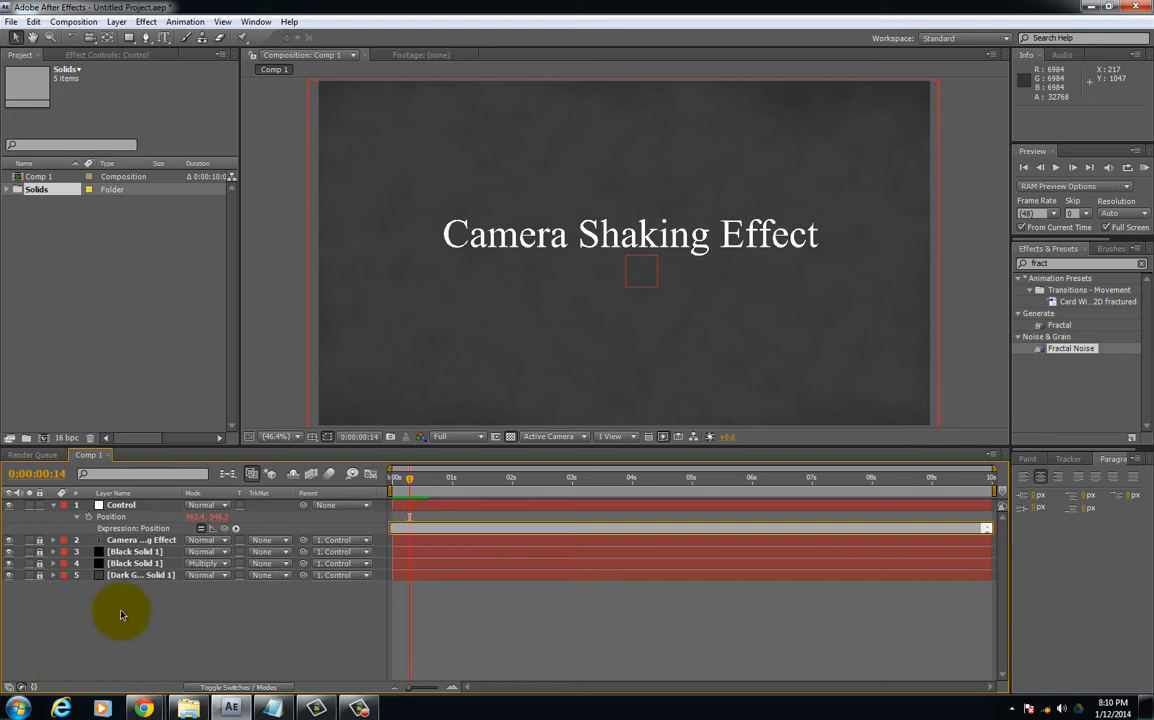
# Apply an Expression Controls Slider Control effect to the Control layer.
pyautogui.click(76, 516)
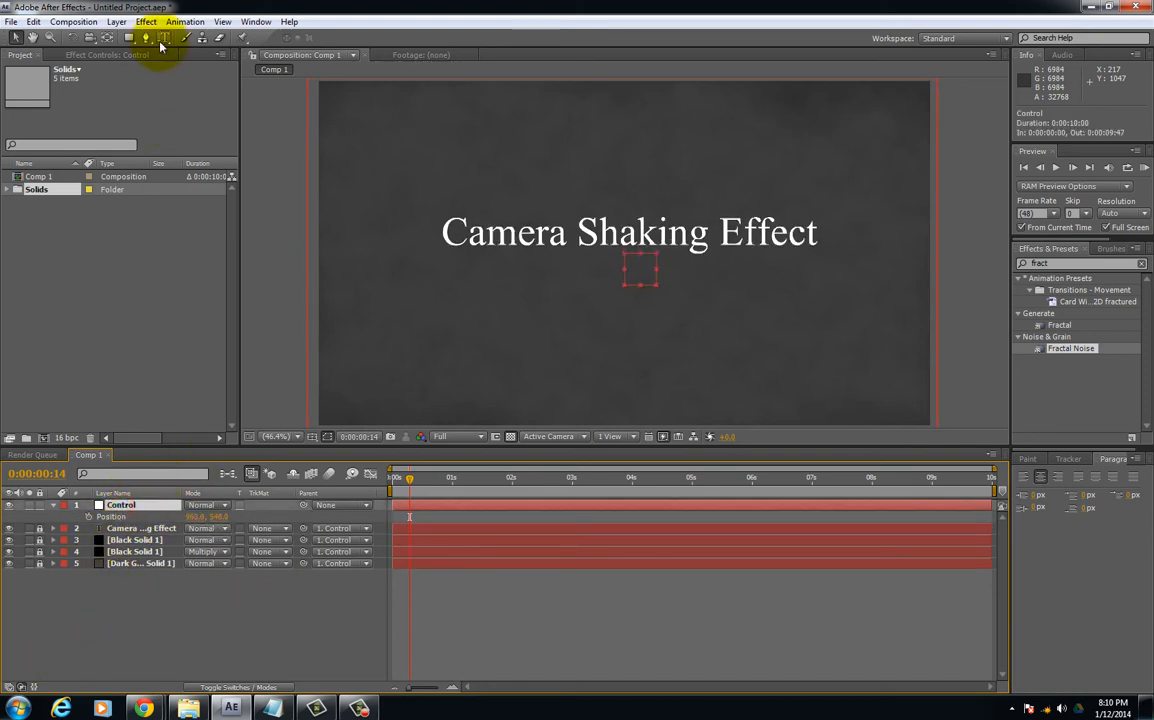
pyautogui.click(146, 20)
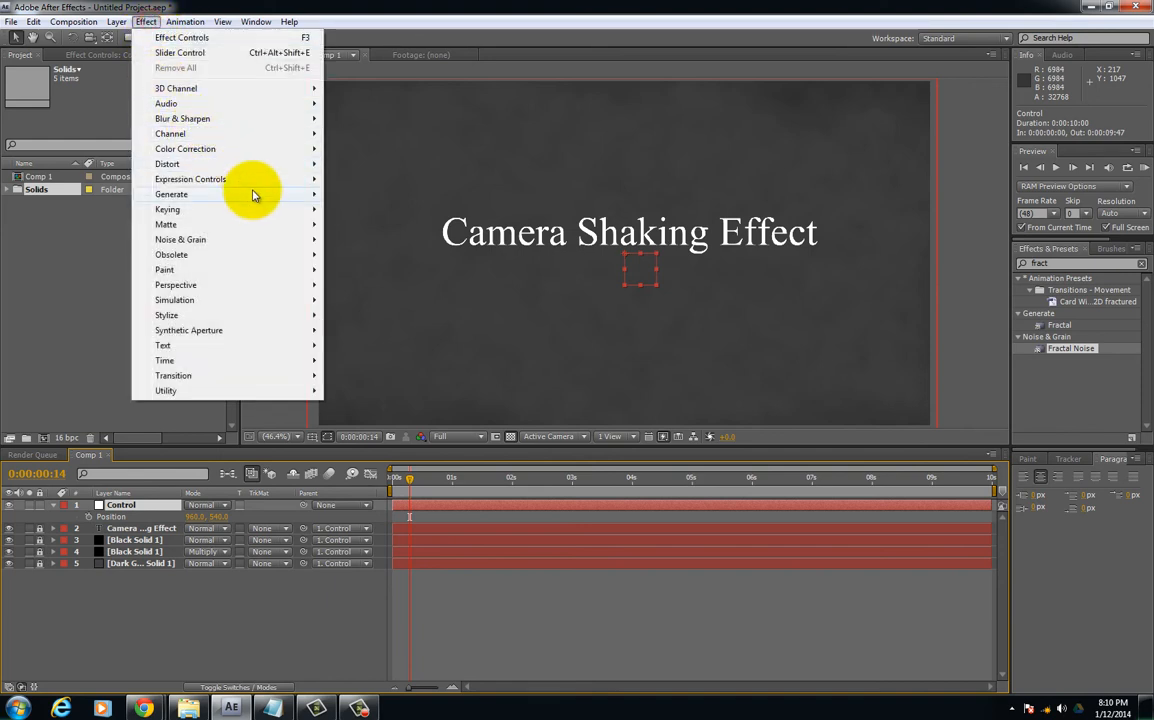
pyautogui.moveTo(190, 180)
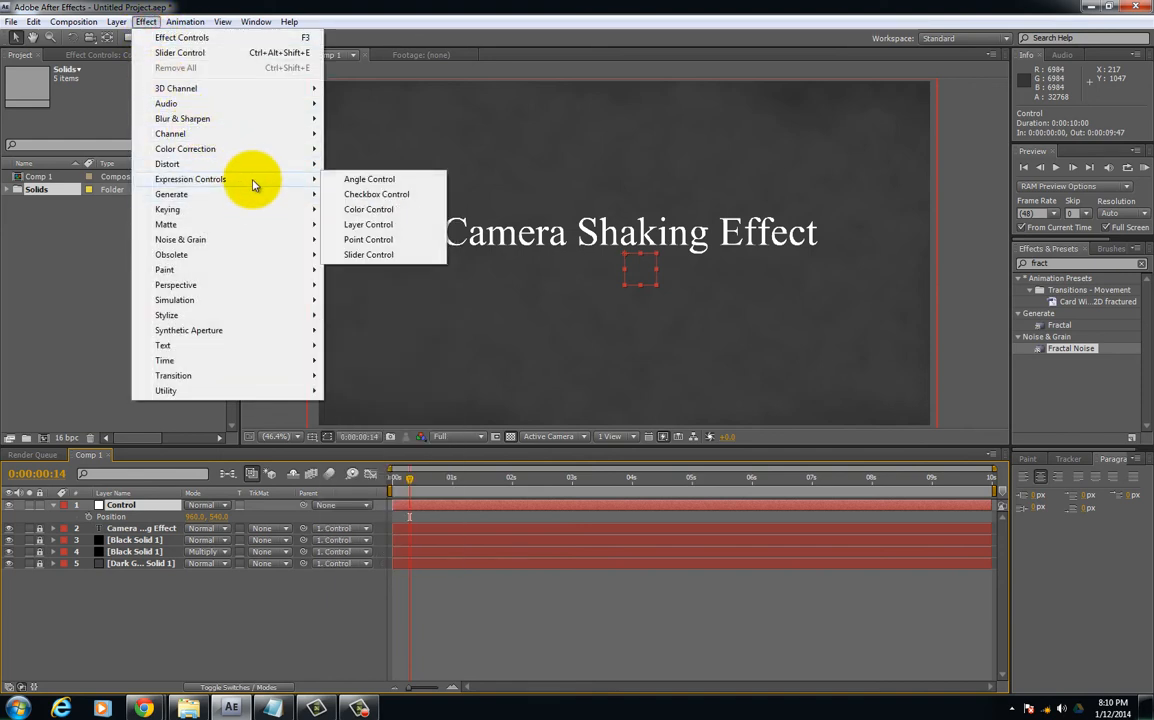
pyautogui.click(368, 254)
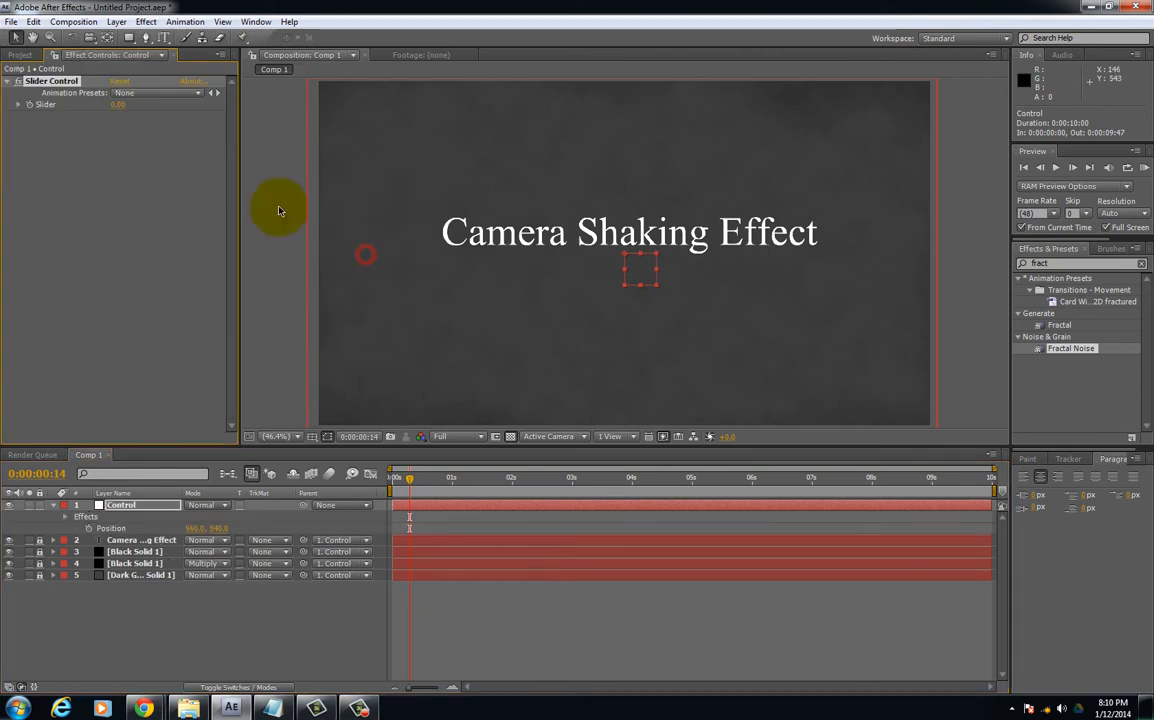
pyautogui.click(146, 20)
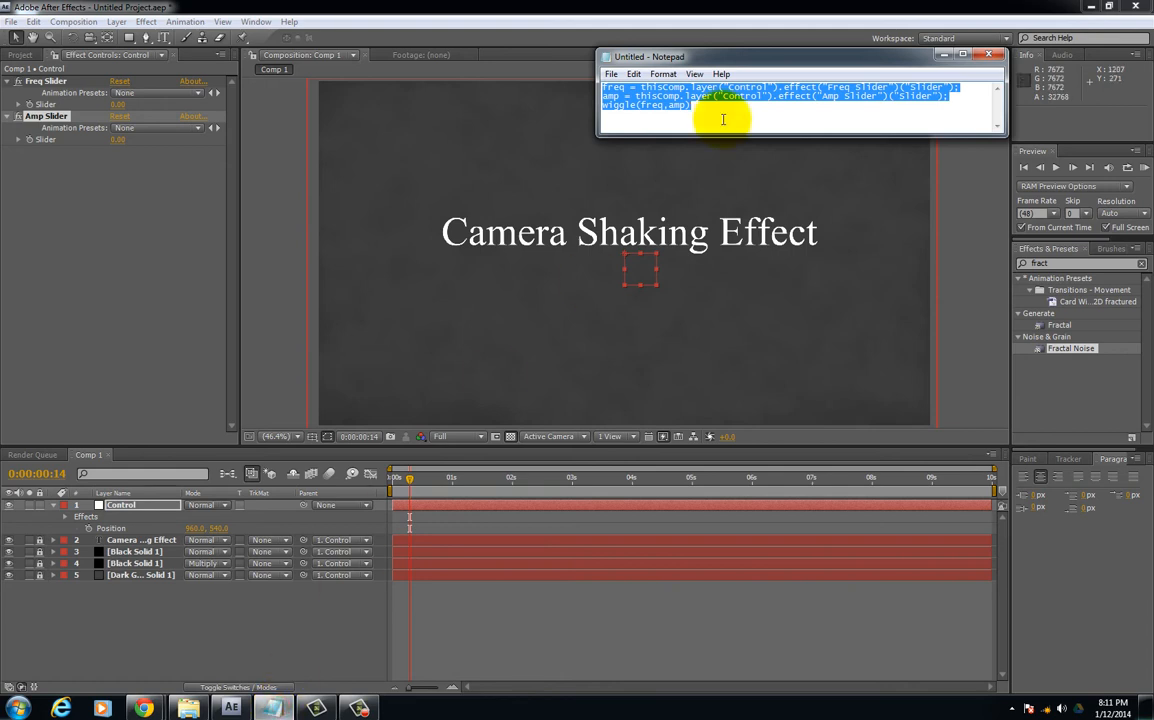
# Write freq and amp lines referencing Freq Slider and Amp Slider, ending with wiggle(freq,amp).
pyautogui.click(718, 108)
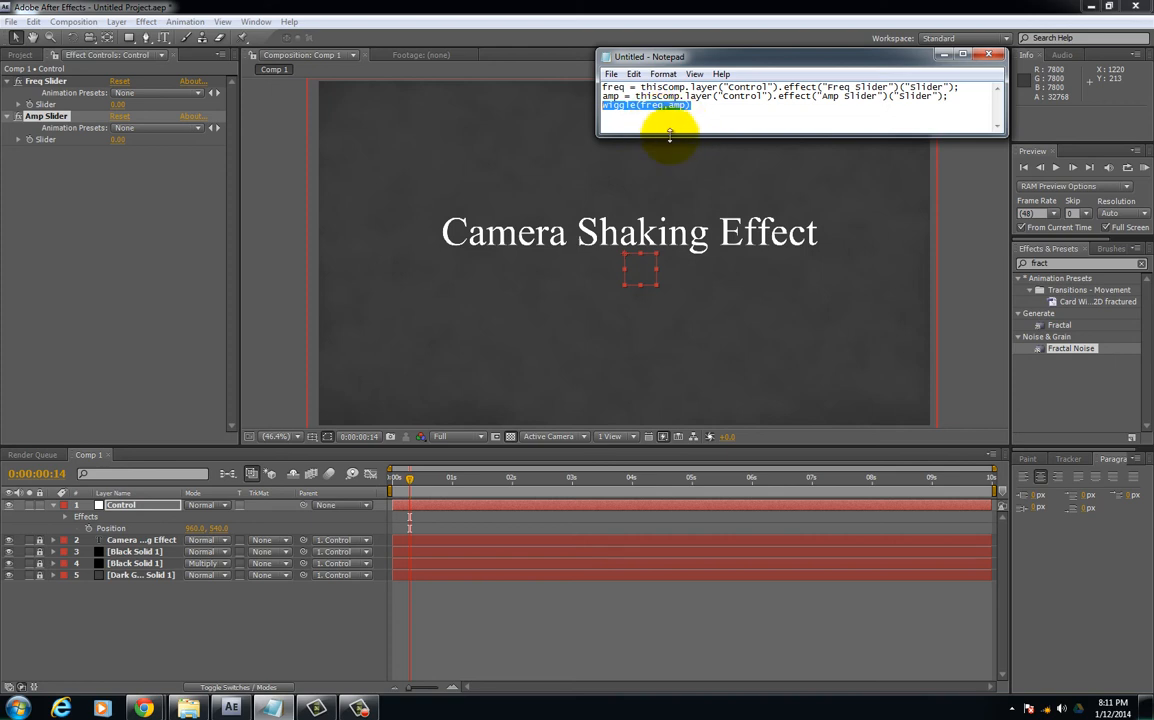
pyautogui.moveTo(660, 116)
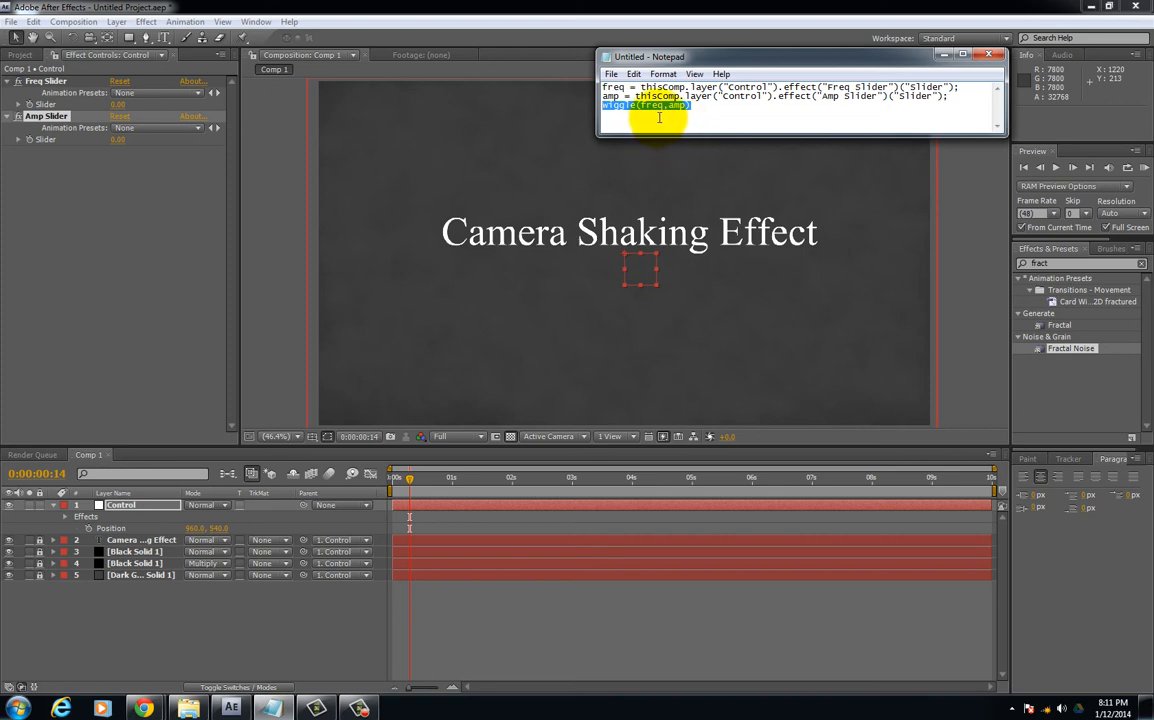
pyautogui.moveTo(682, 112)
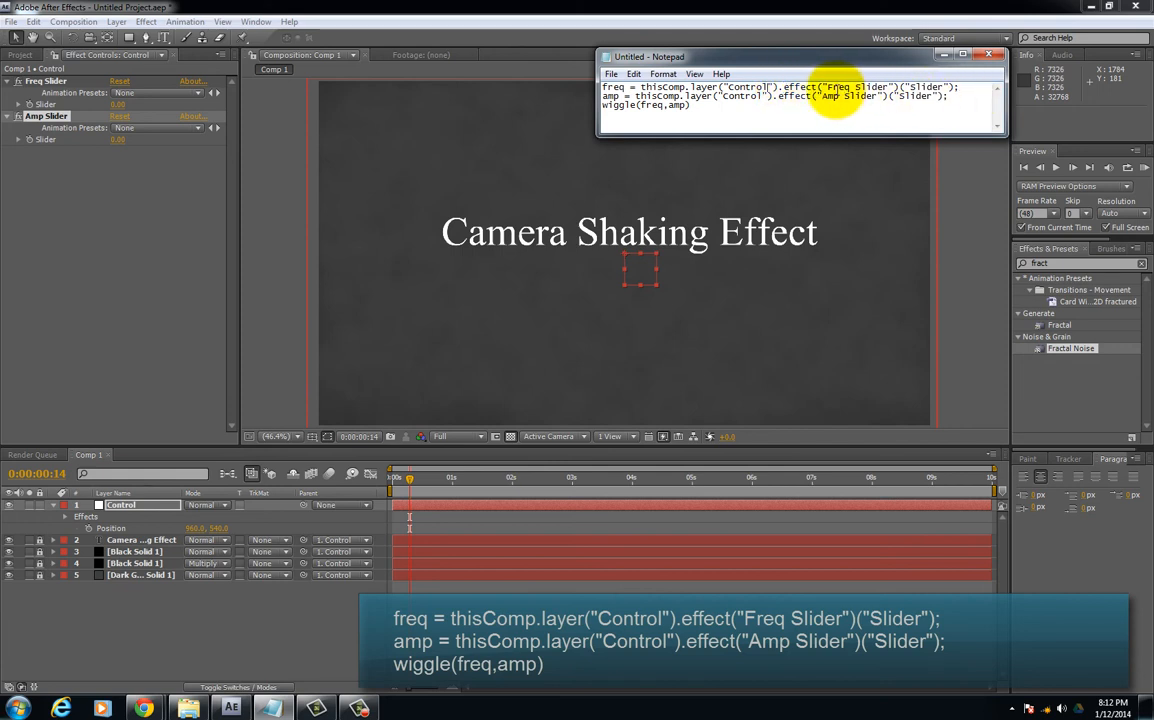
pyautogui.moveTo(238, 128)
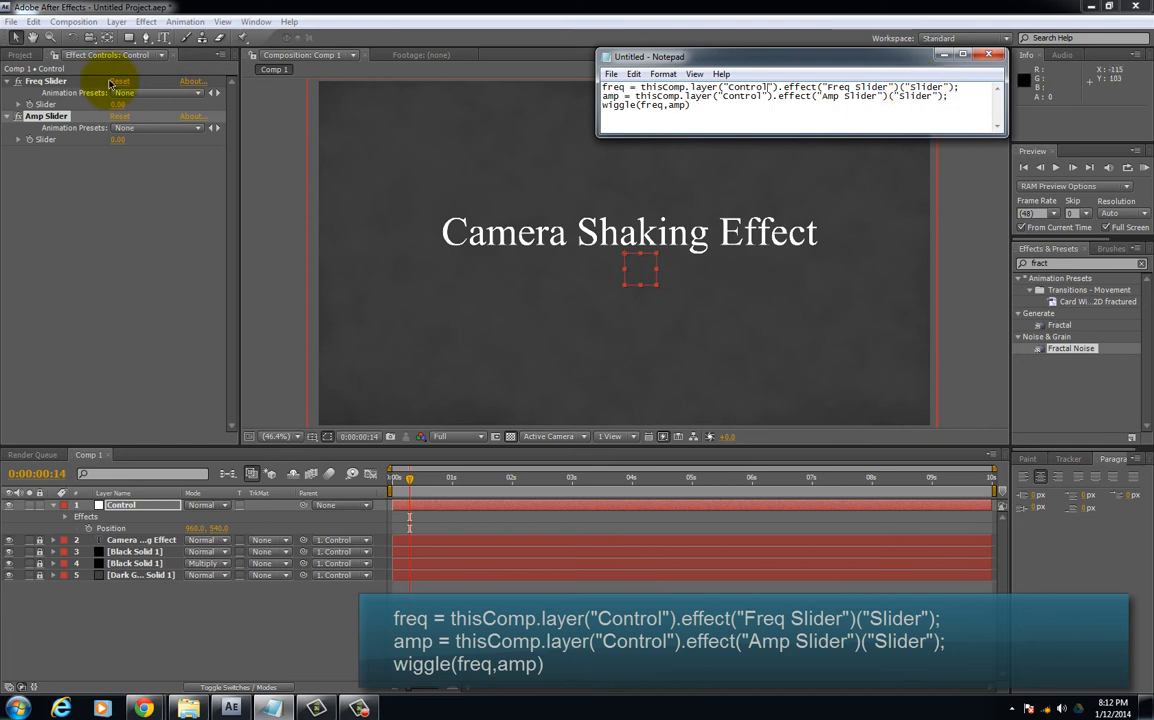
pyautogui.click(44, 114)
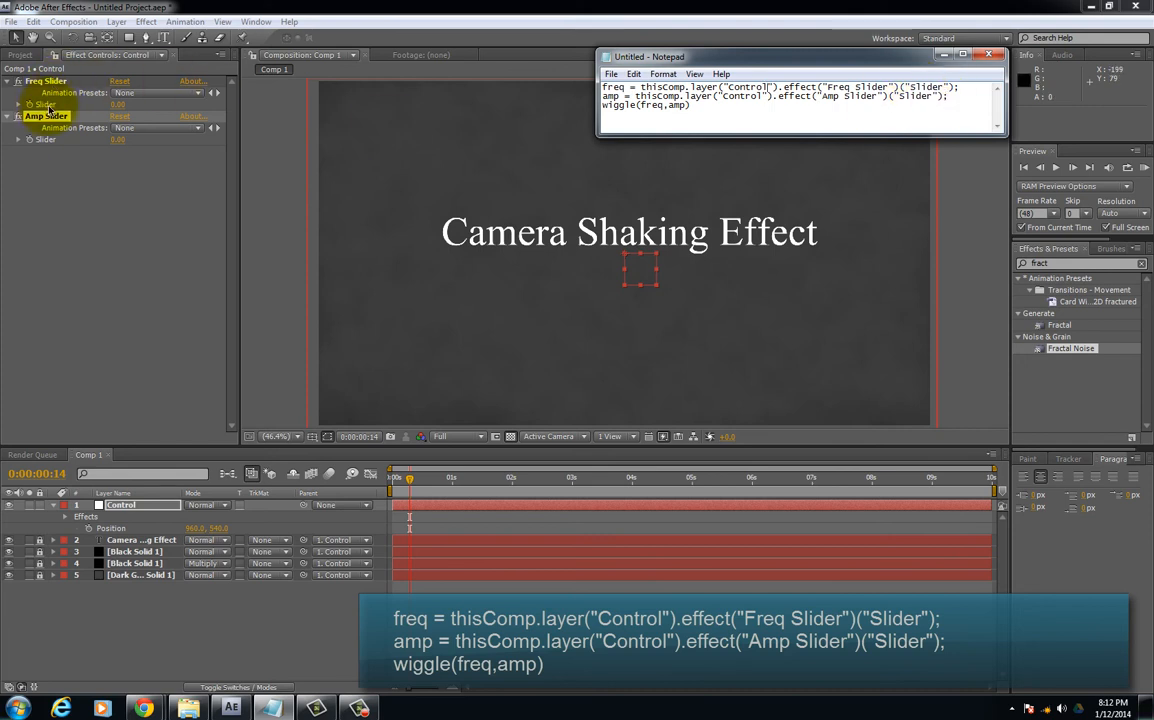
pyautogui.moveTo(932, 100)
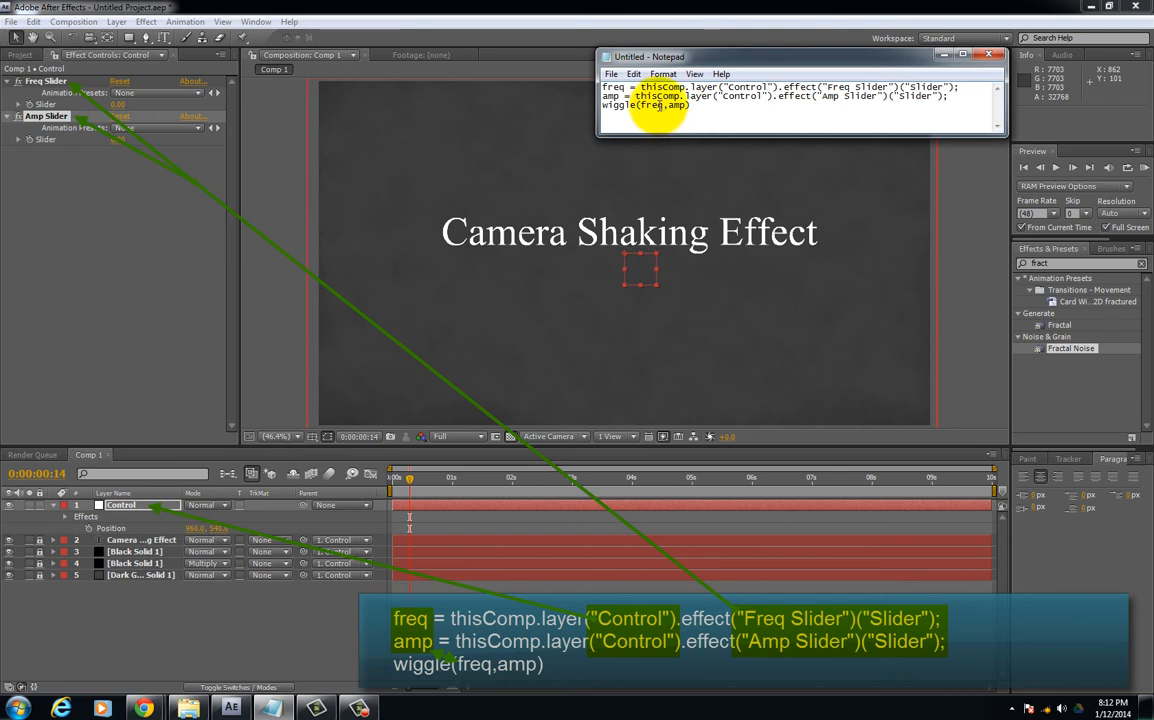
pyautogui.moveTo(730, 104)
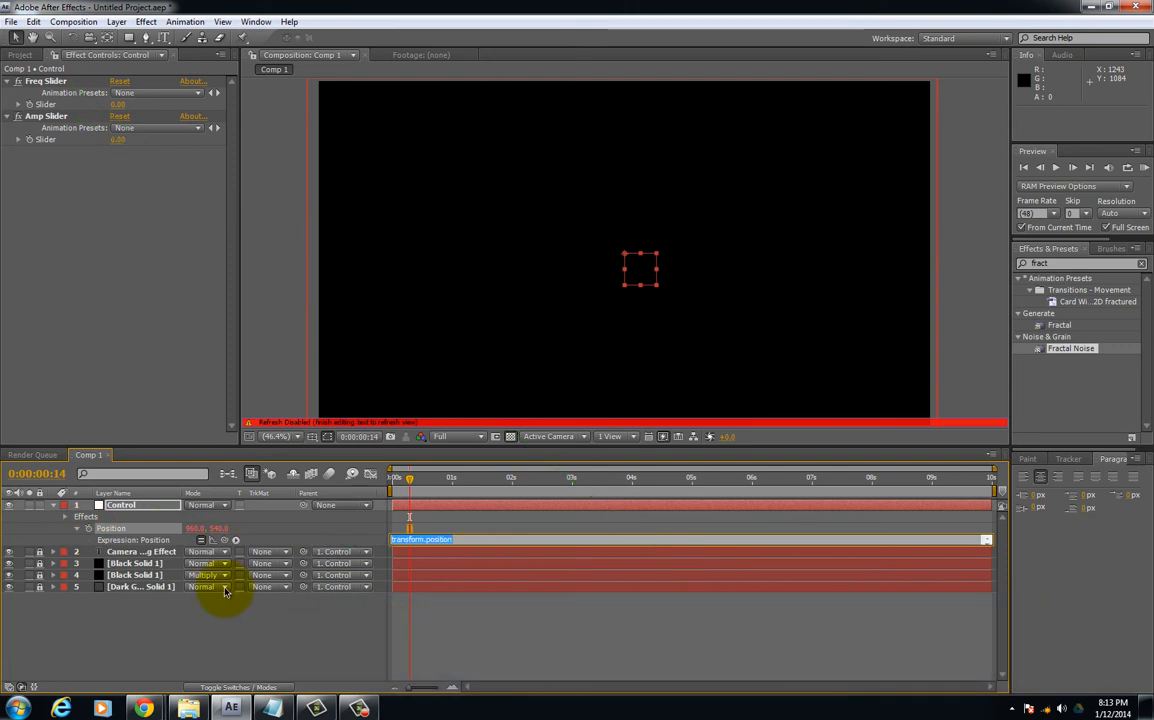
pyautogui.moveTo(476, 554)
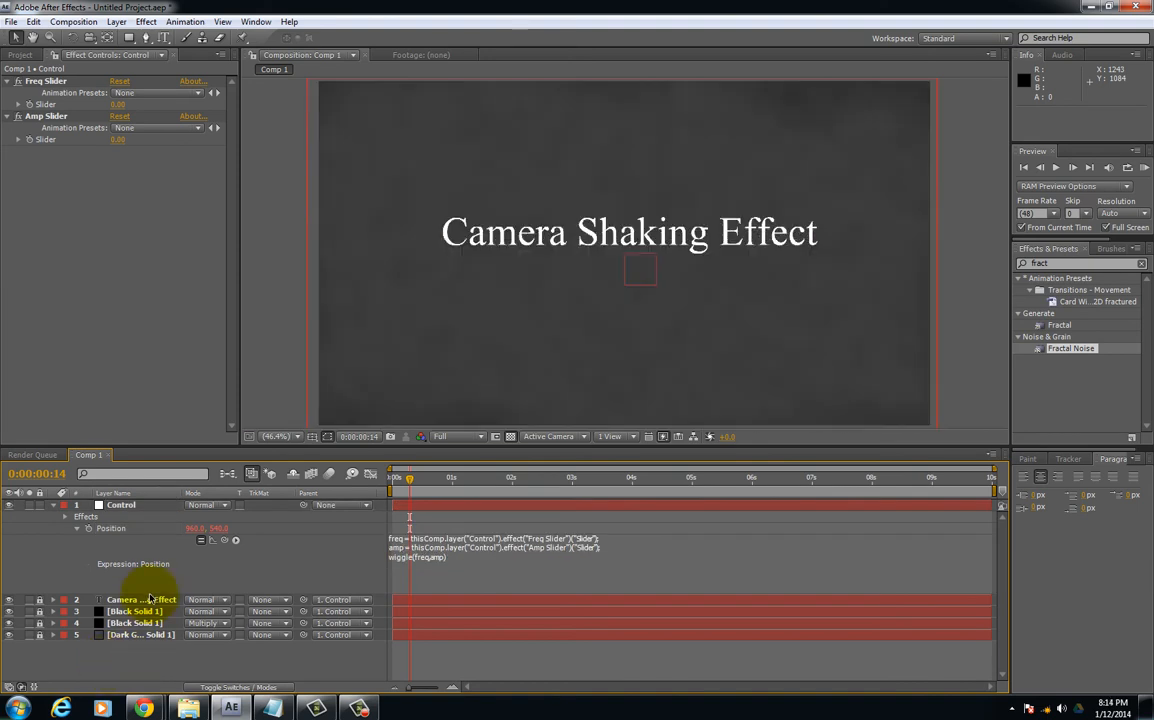
pyautogui.moveTo(296, 564)
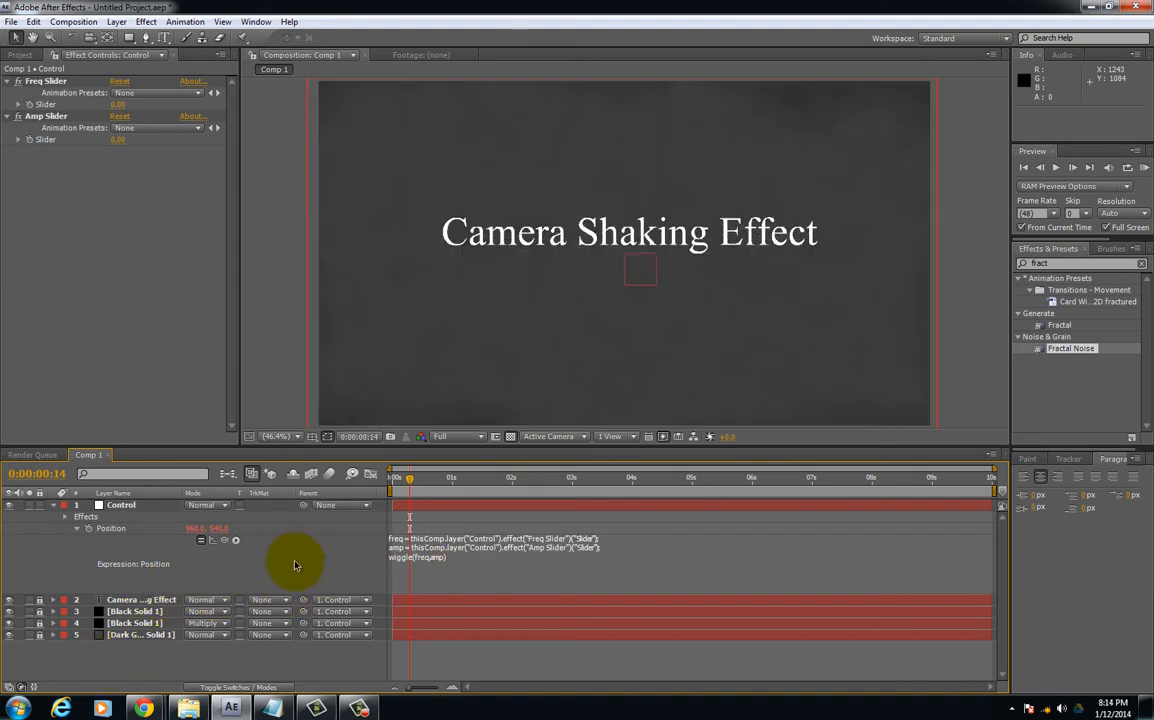
# Scrub the first seconds of Comp 1 to watch the slider-driven text shake.
pyautogui.moveTo(408, 478); pyautogui.dragTo(418, 478)
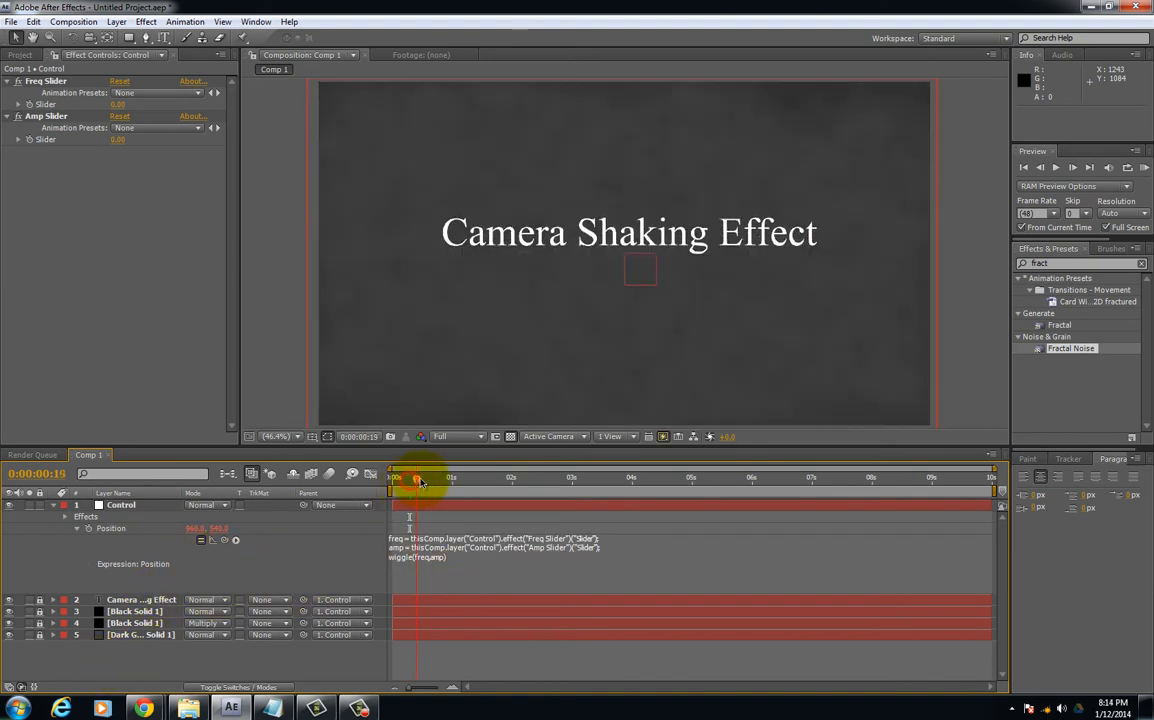
pyautogui.moveTo(418, 482); pyautogui.dragTo(536, 482)
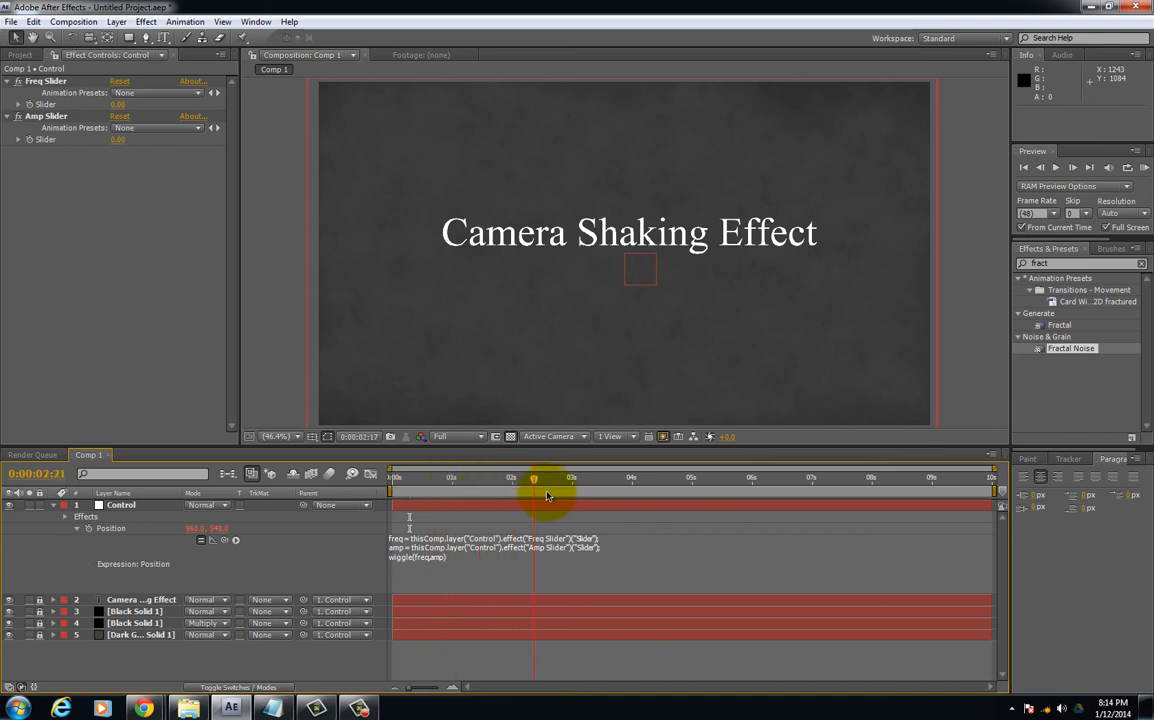
pyautogui.moveTo(536, 486); pyautogui.dragTo(556, 486)
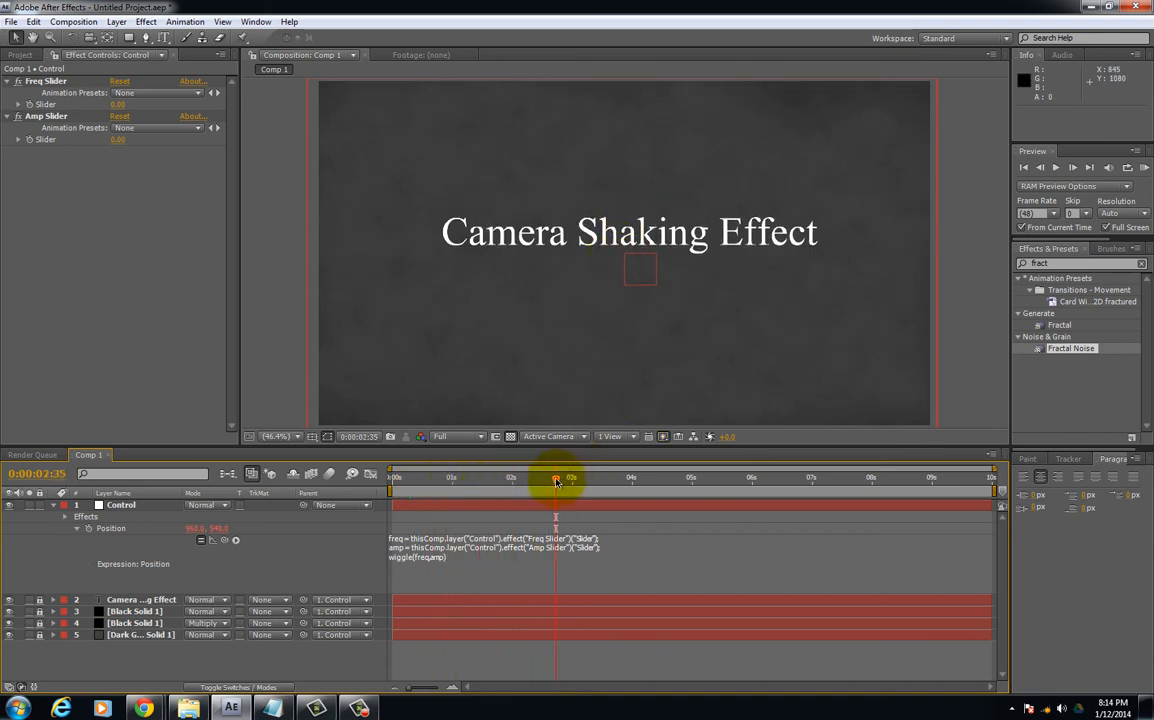
pyautogui.moveTo(556, 480); pyautogui.dragTo(420, 480)
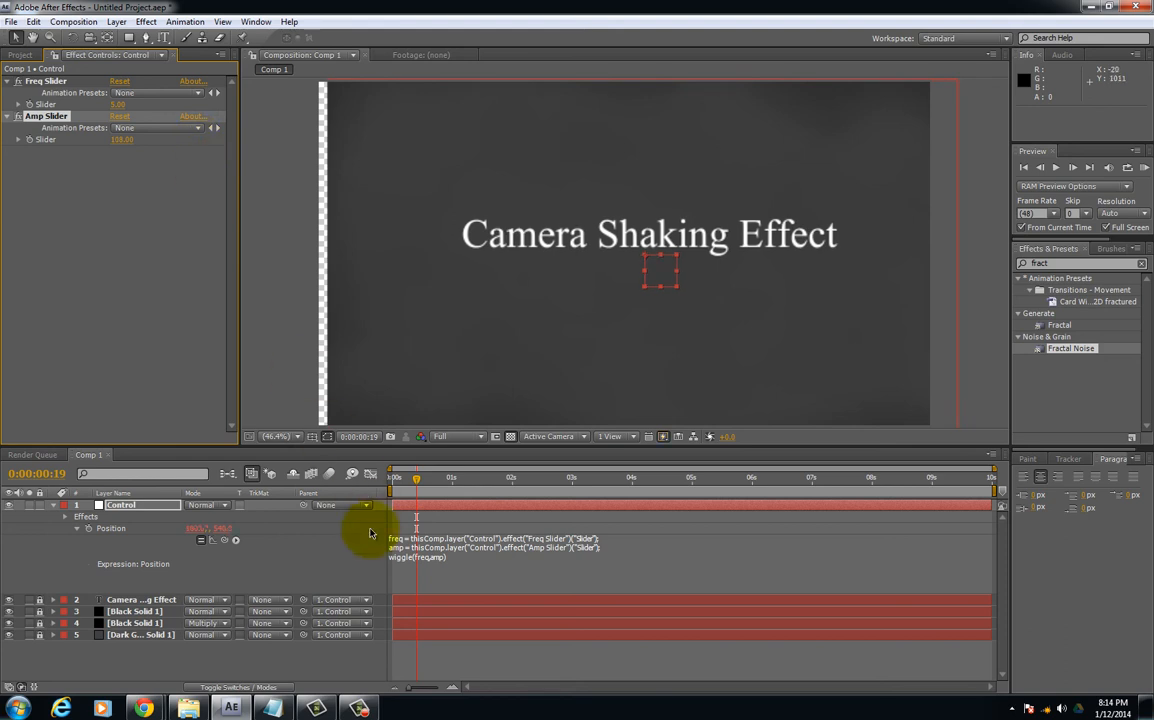
# Scrub back and forth through the opening seconds to check the stronger shake.
pyautogui.click(416, 480)
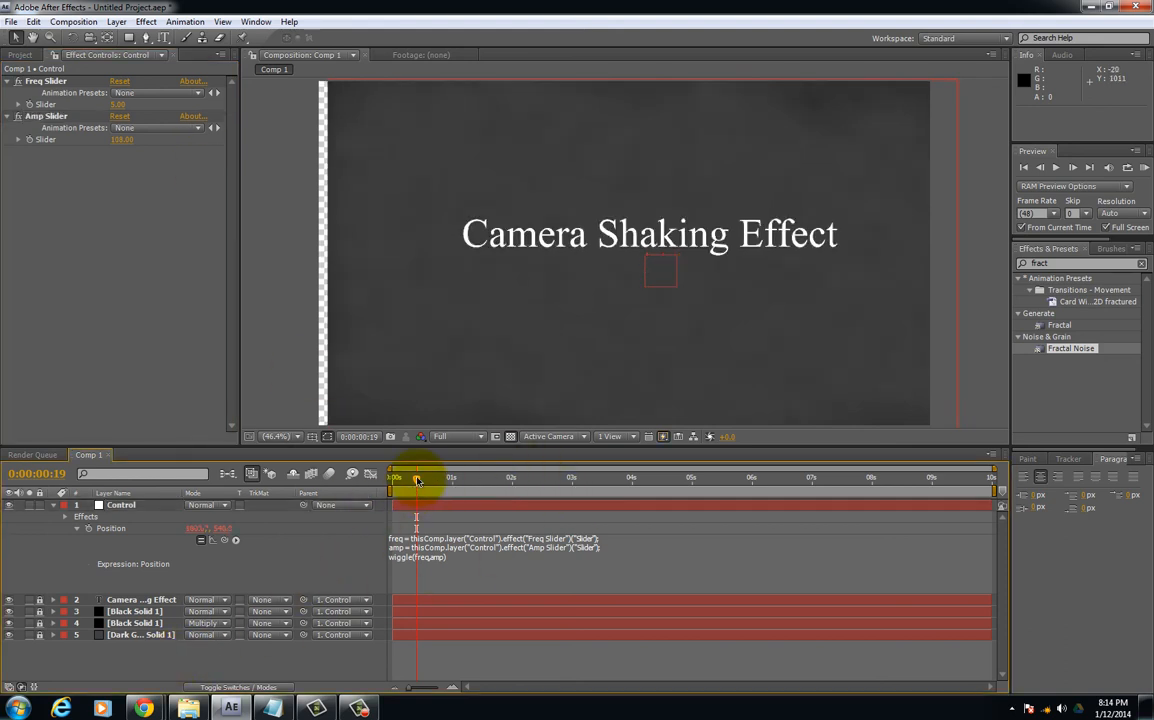
pyautogui.moveTo(416, 480); pyautogui.dragTo(396, 480)
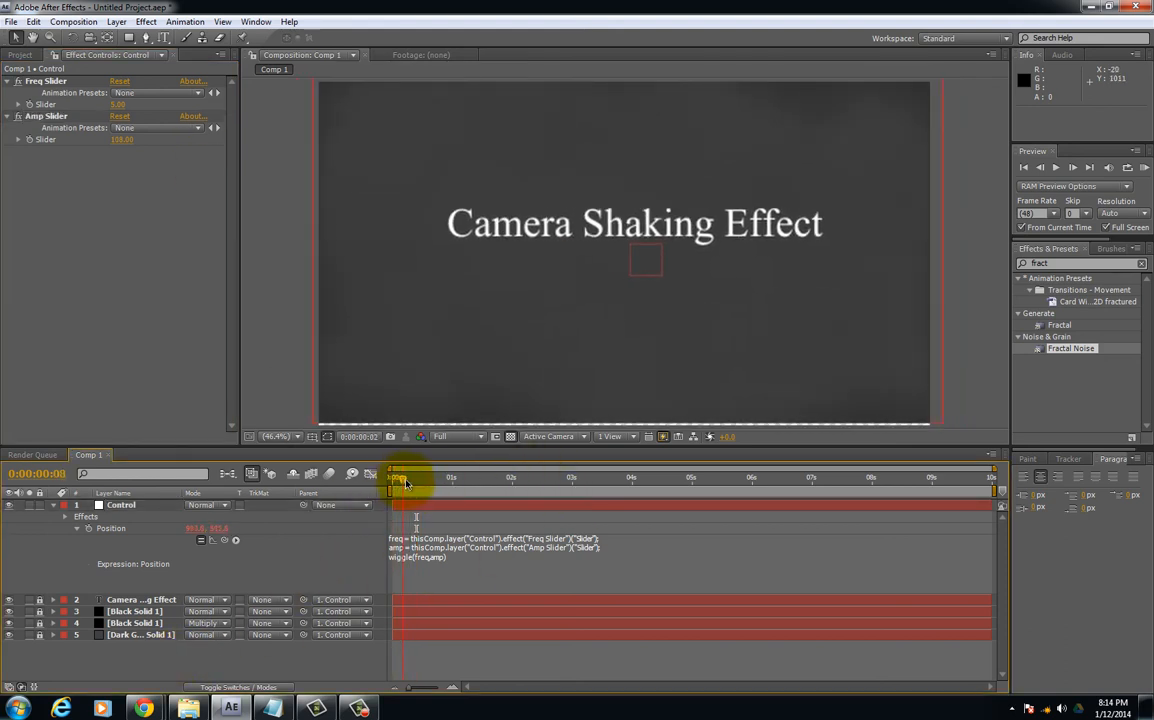
pyautogui.moveTo(400, 478); pyautogui.dragTo(478, 478)
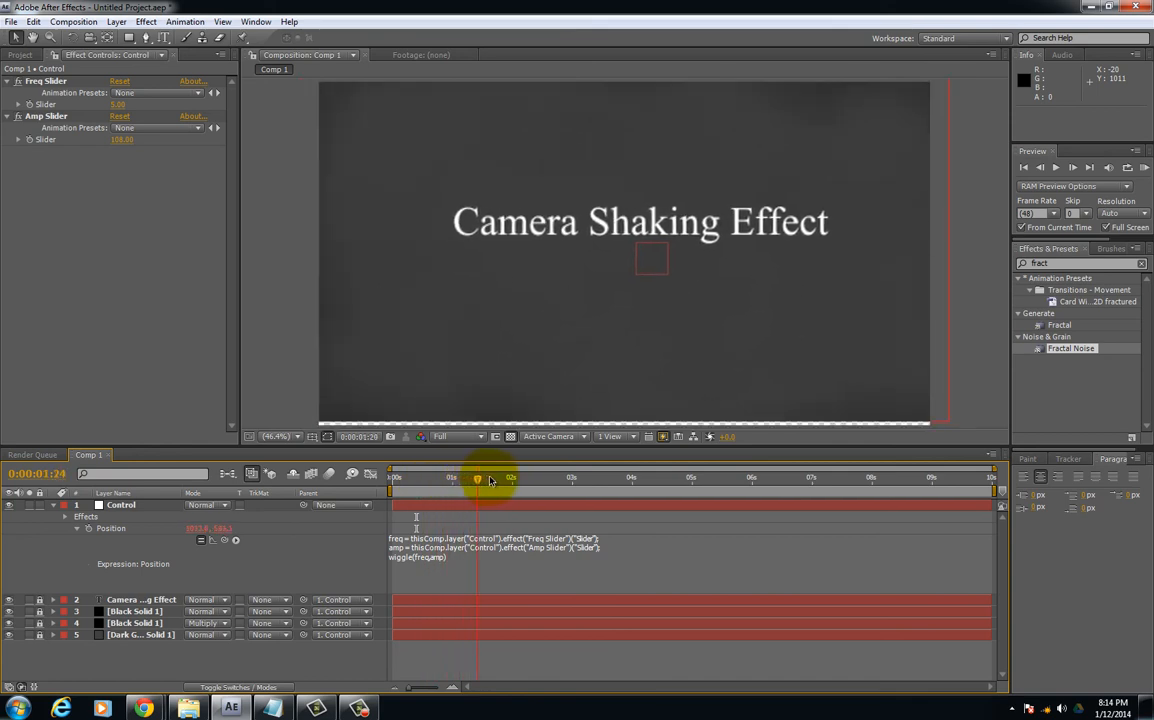
pyautogui.moveTo(476, 480); pyautogui.dragTo(556, 480)
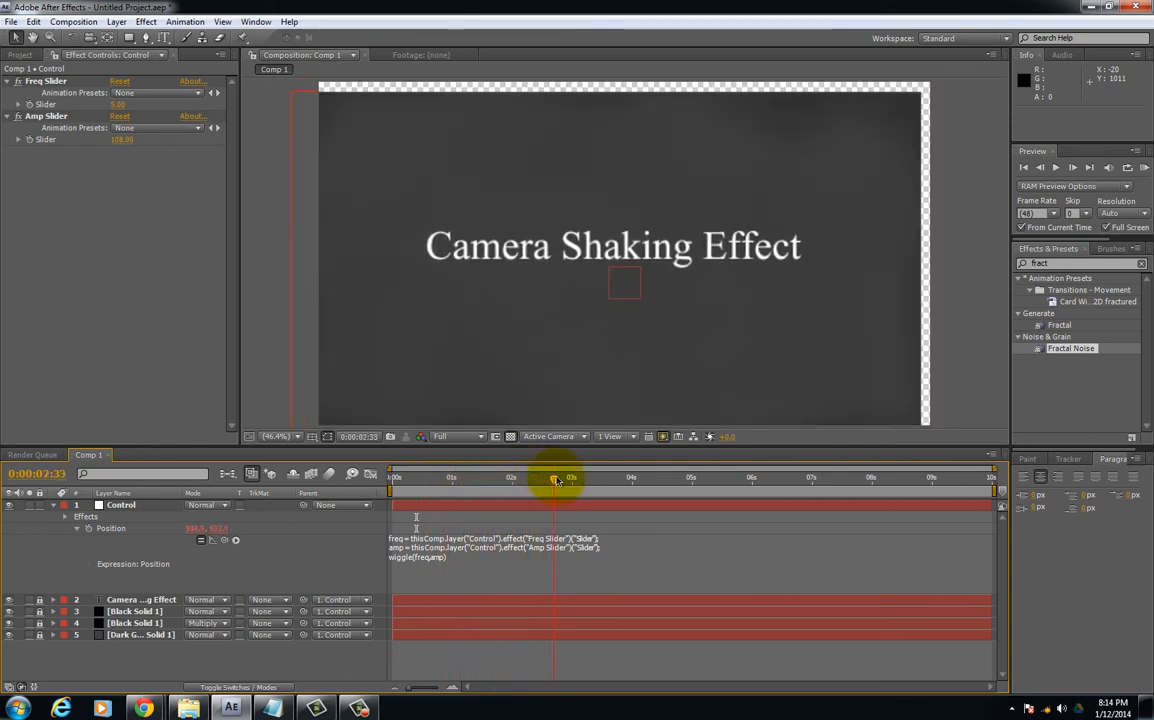
pyautogui.moveTo(556, 478); pyautogui.dragTo(416, 478)
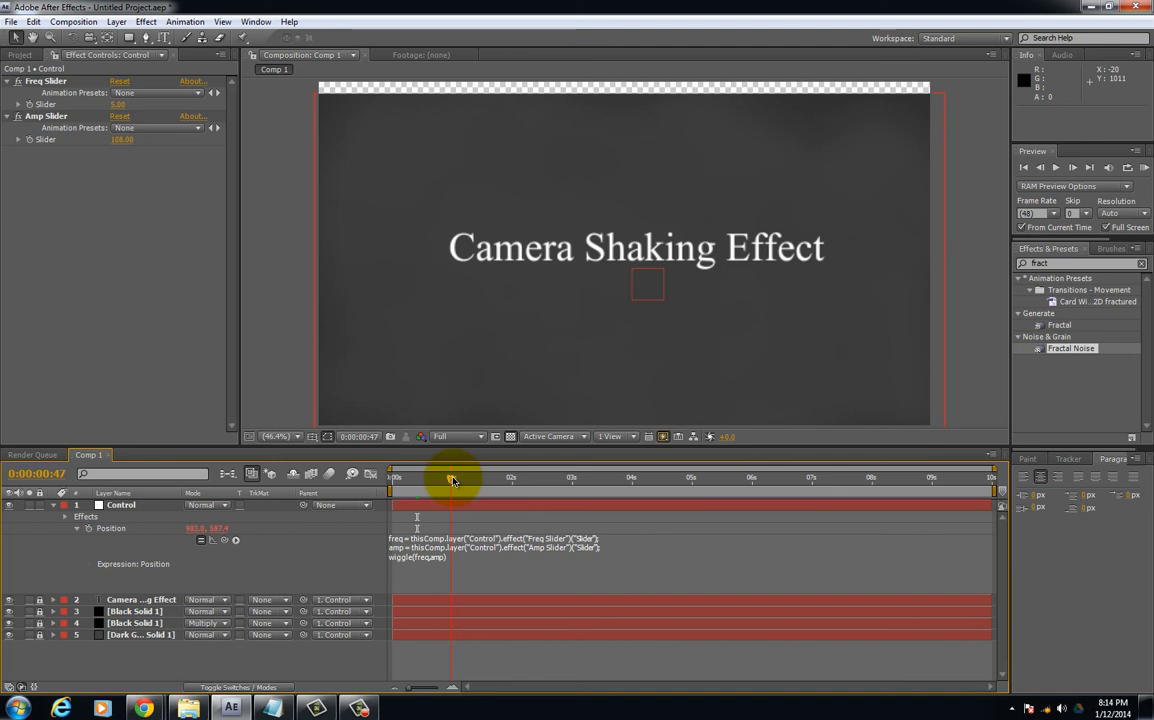
pyautogui.moveTo(452, 478); pyautogui.dragTo(512, 478)
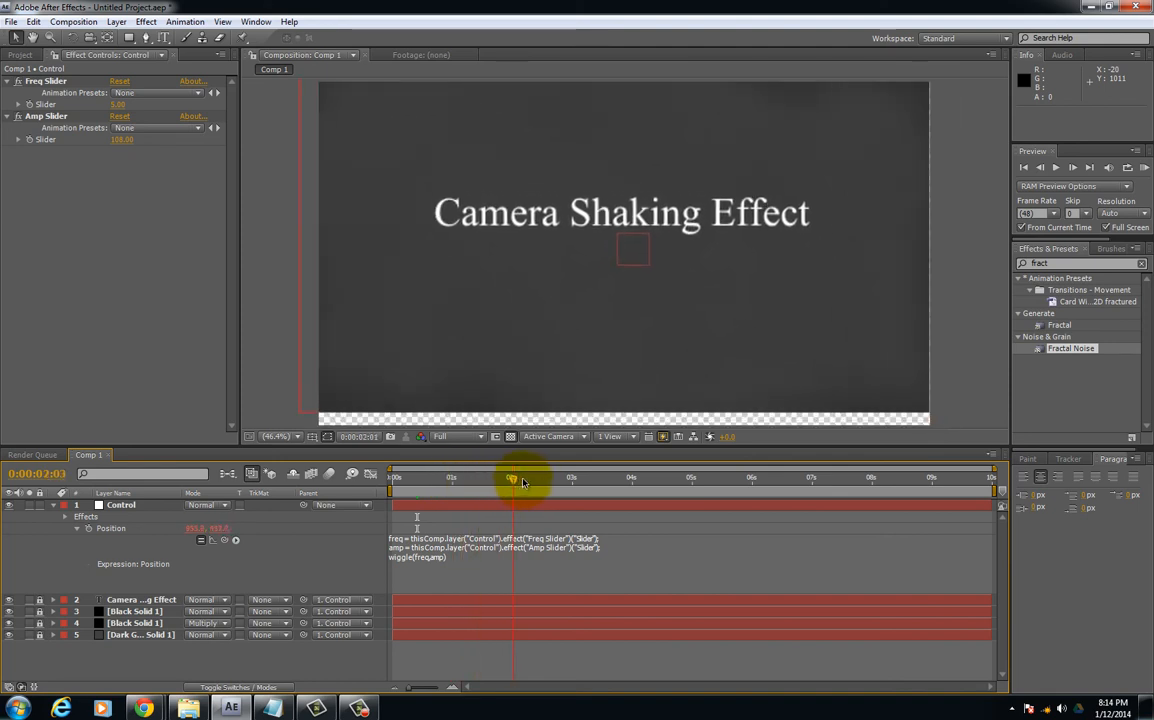
pyautogui.moveTo(520, 476); pyautogui.dragTo(444, 476)
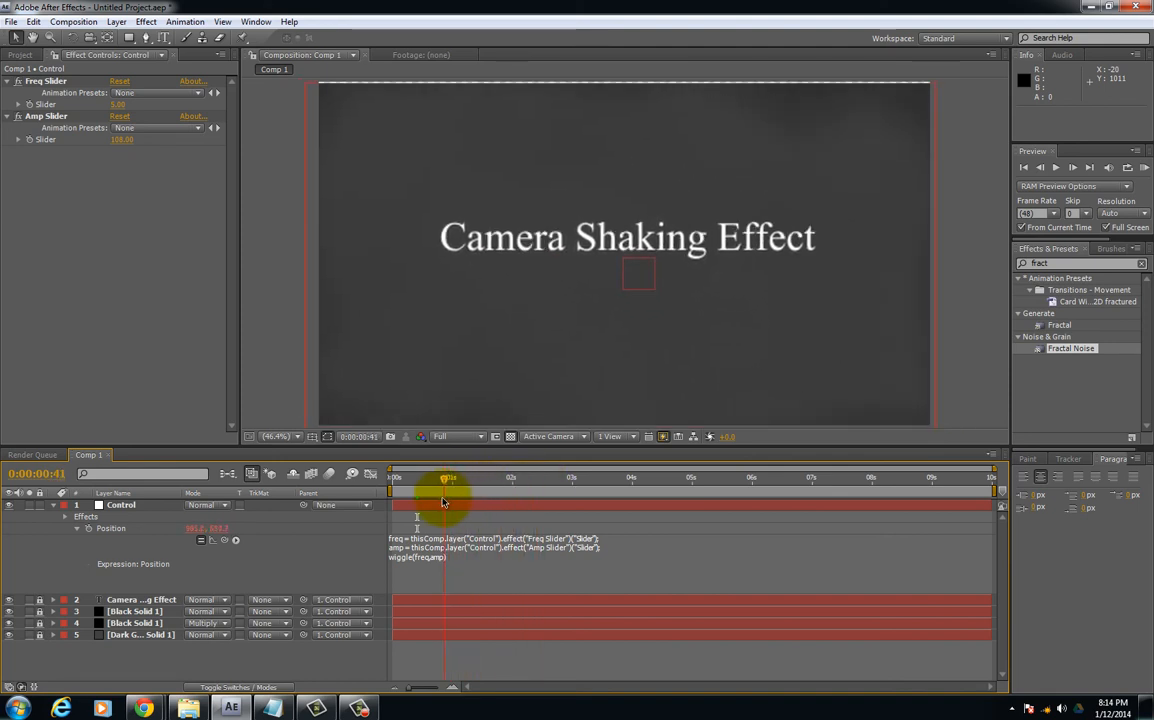
pyautogui.moveTo(448, 482); pyautogui.dragTo(432, 482)
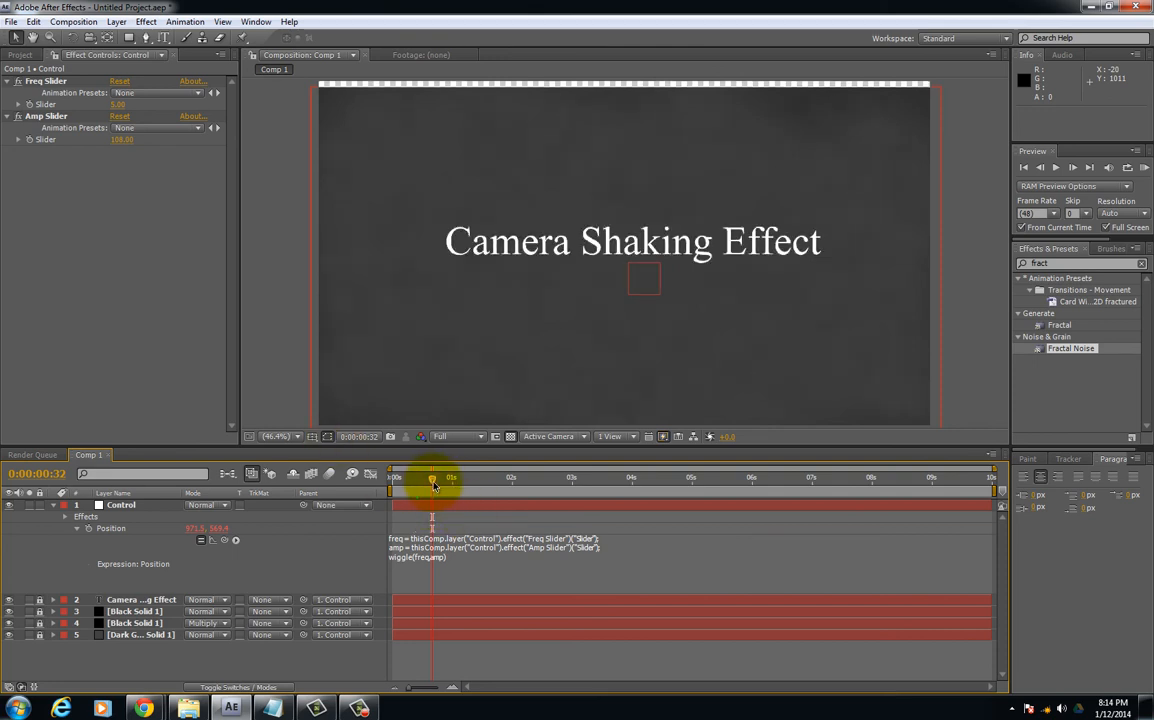
pyautogui.moveTo(432, 480); pyautogui.dragTo(510, 480)
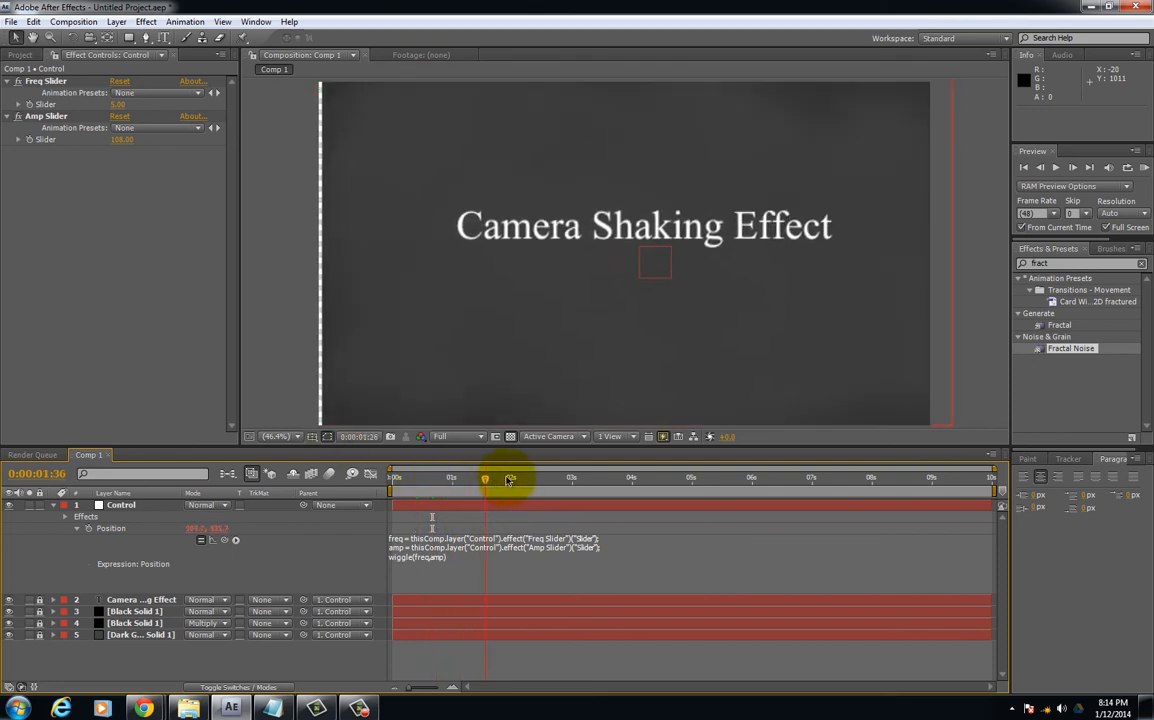
pyautogui.moveTo(484, 478); pyautogui.dragTo(510, 478)
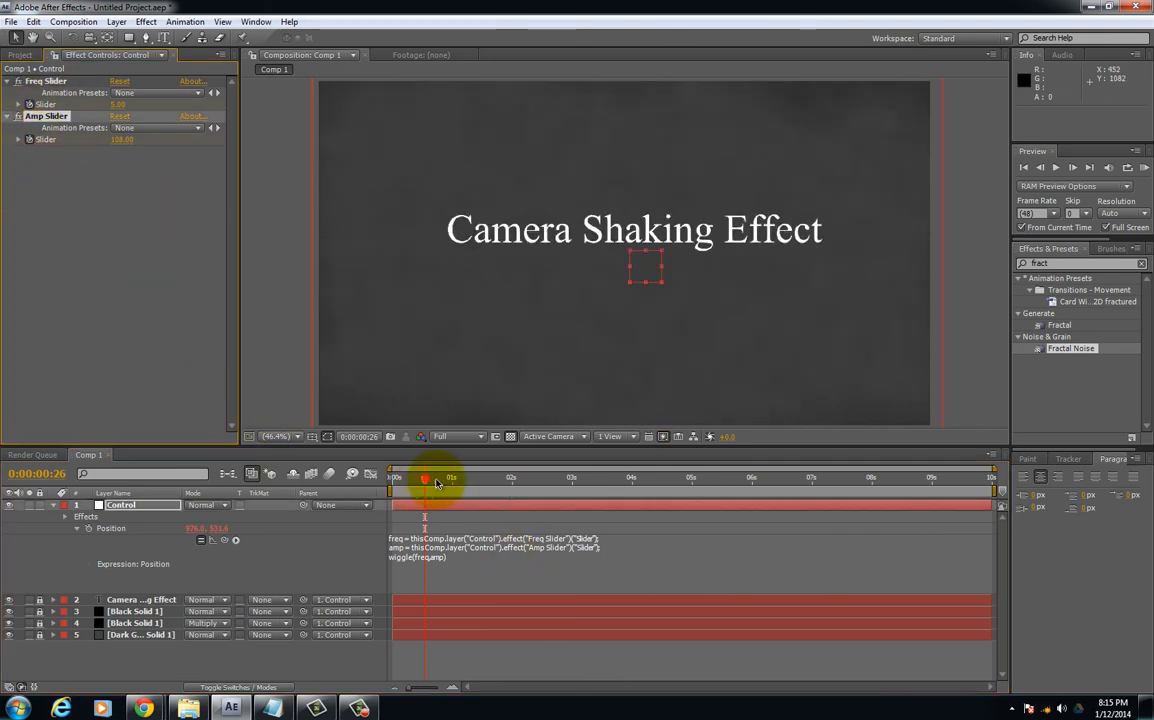
# Return the current time indicator to frame 0:00:00:00.
pyautogui.moveTo(424, 478); pyautogui.dragTo(488, 478)
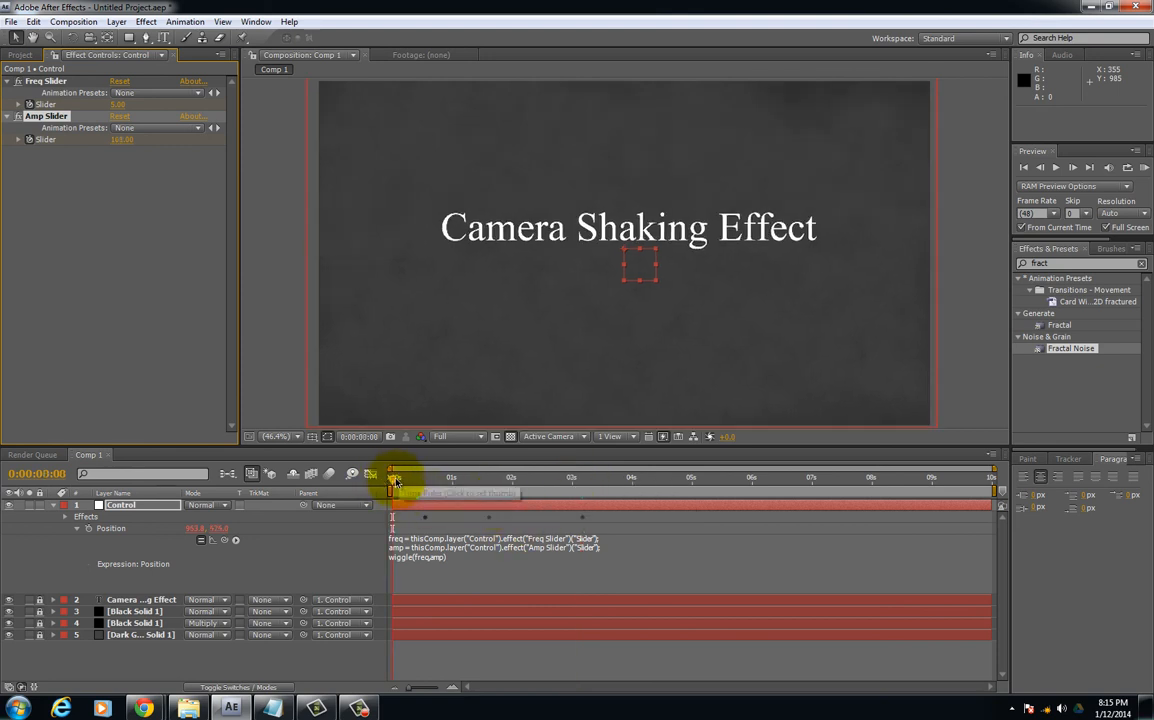
# Set Amp Slider keyframes dropping amplitude to 0 then raising it, and preview the restart.
pyautogui.moveTo(392, 476); pyautogui.dragTo(422, 476)
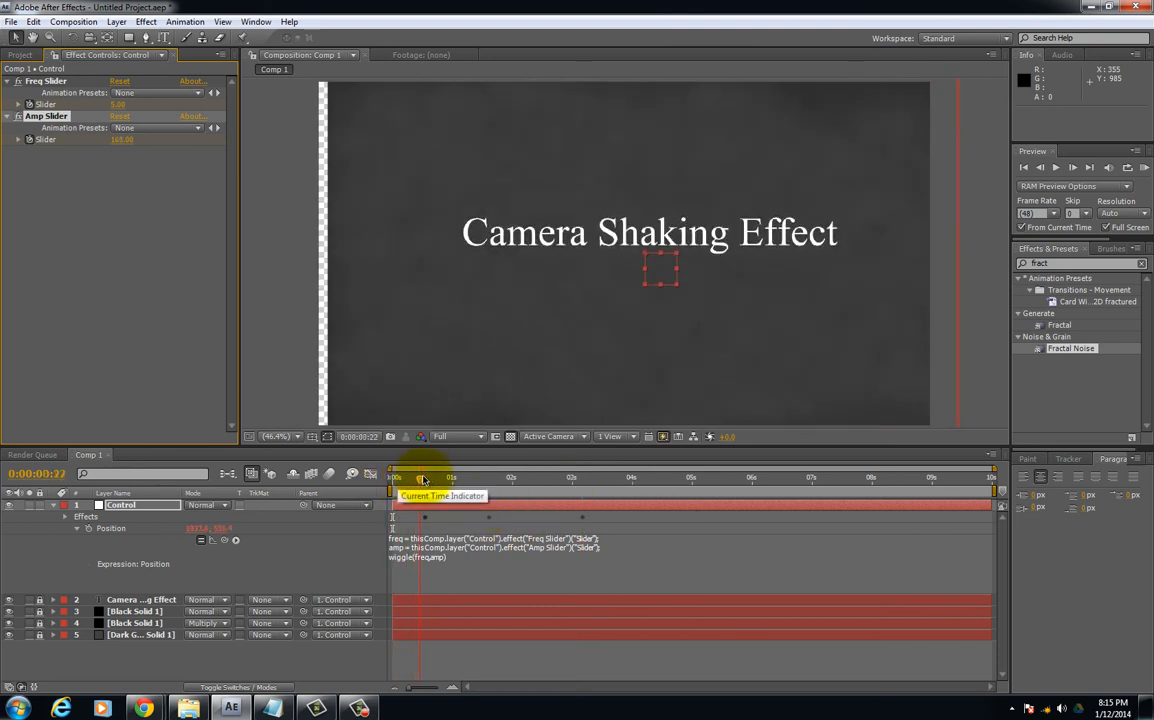
pyautogui.moveTo(422, 476); pyautogui.dragTo(472, 476)
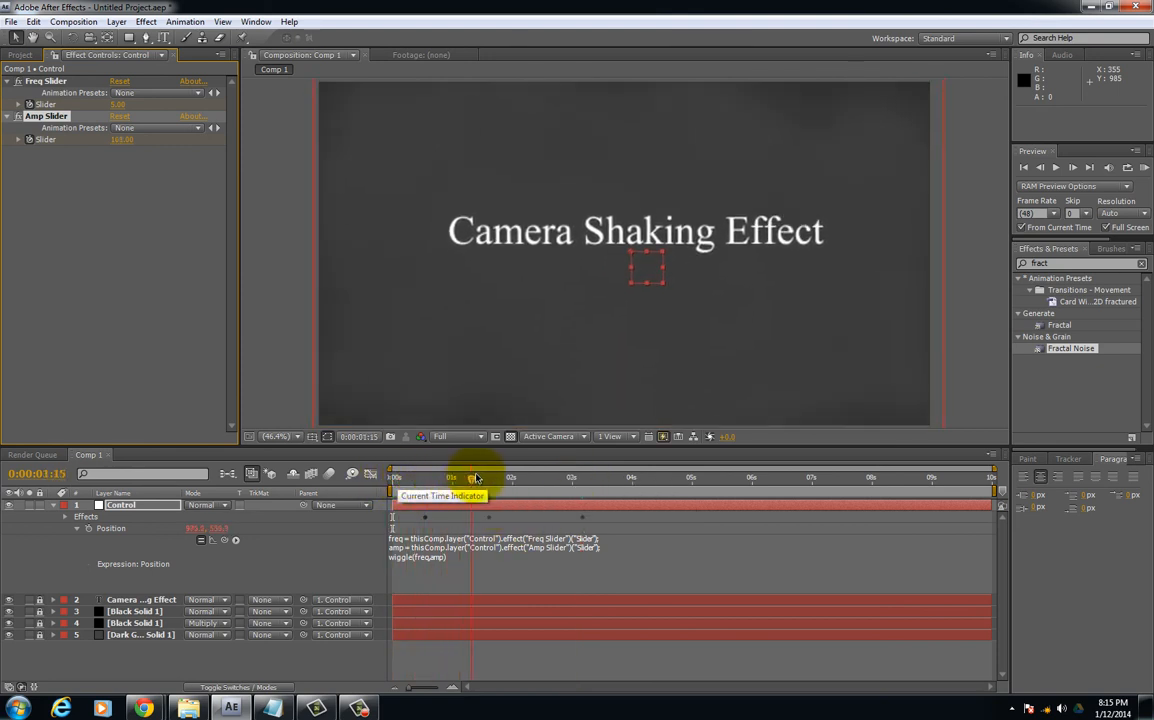
pyautogui.moveTo(472, 476); pyautogui.dragTo(504, 476)
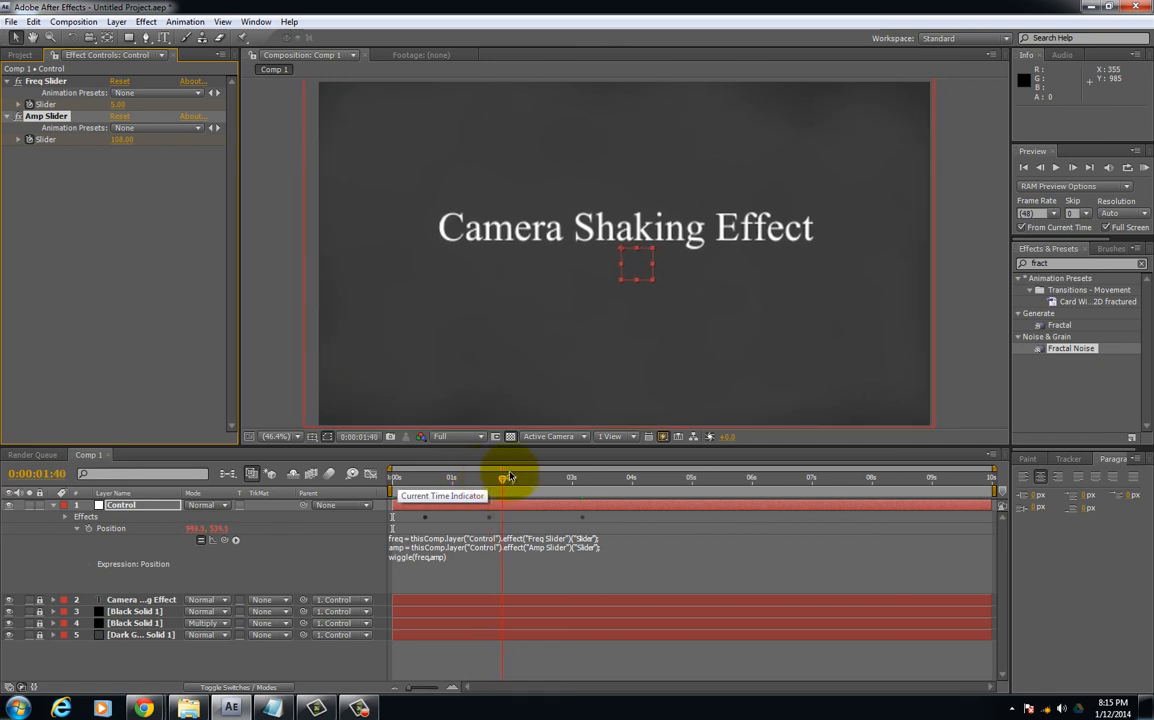
pyautogui.moveTo(510, 476); pyautogui.dragTo(590, 476)
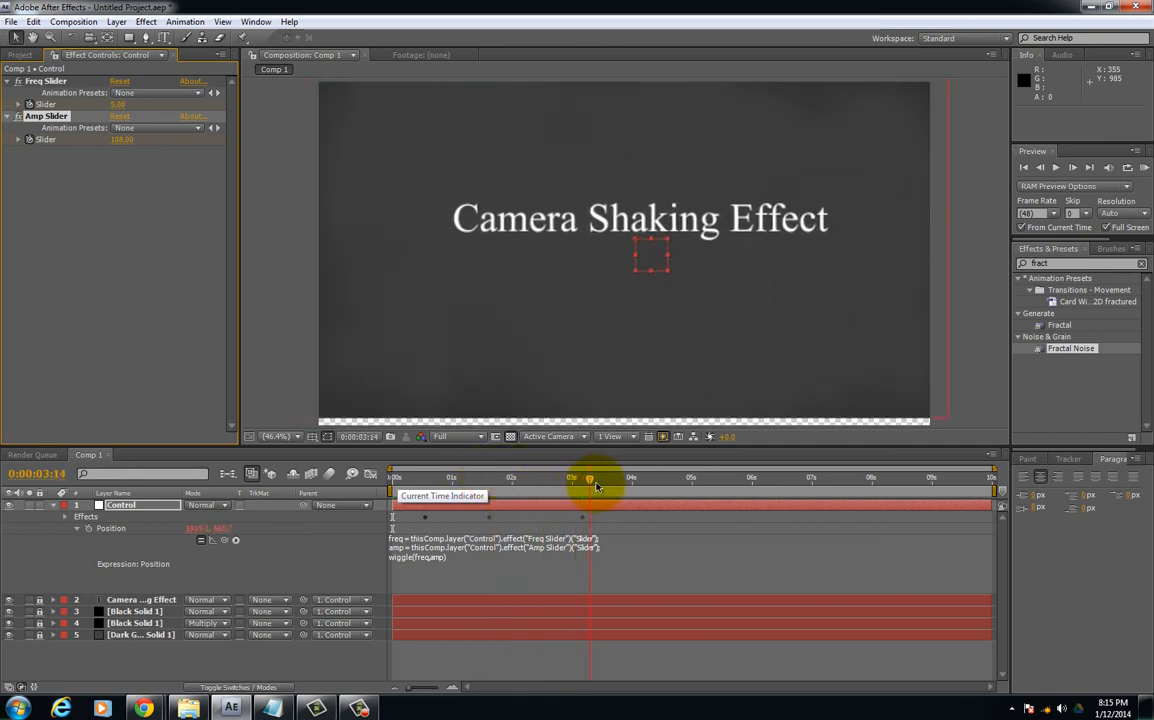
pyautogui.moveTo(590, 476); pyautogui.dragTo(618, 476)
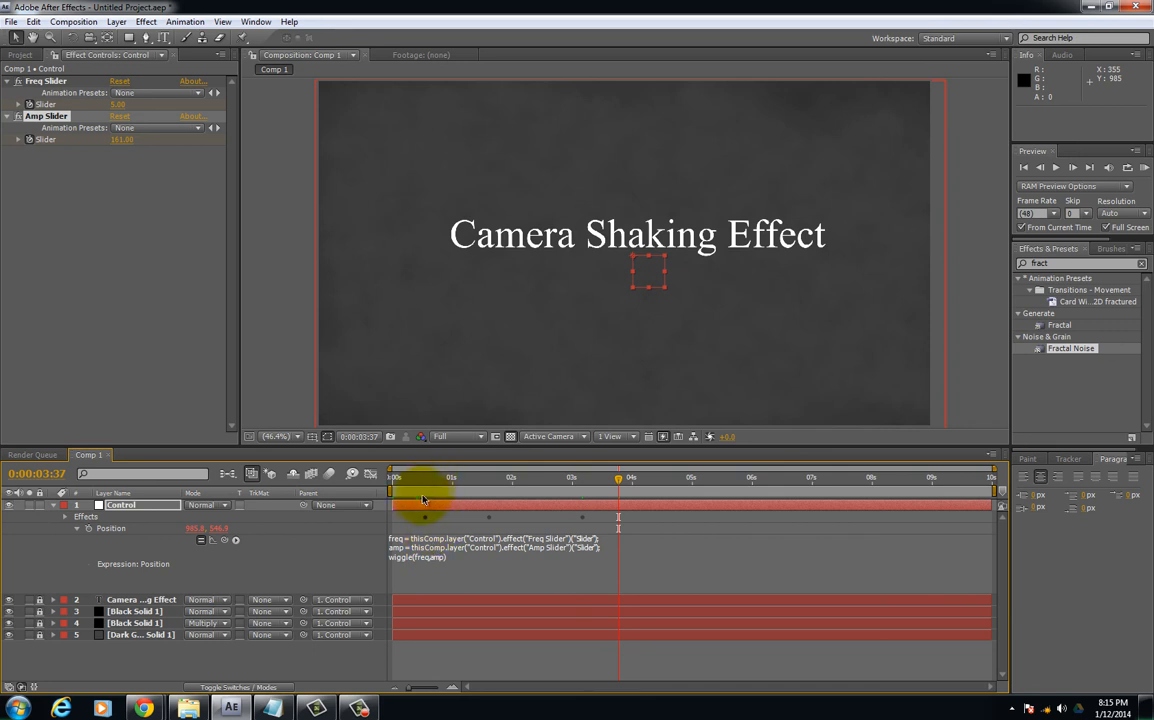
pyautogui.moveTo(618, 478); pyautogui.dragTo(442, 478)
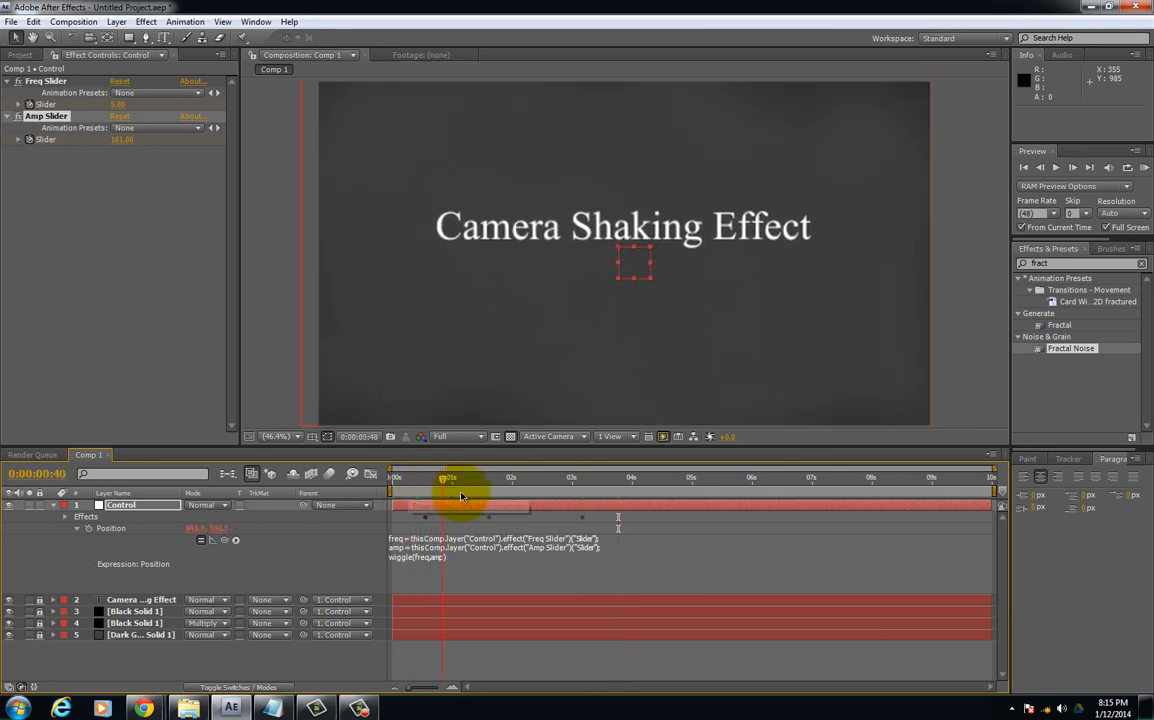
pyautogui.moveTo(450, 478); pyautogui.dragTo(548, 478)
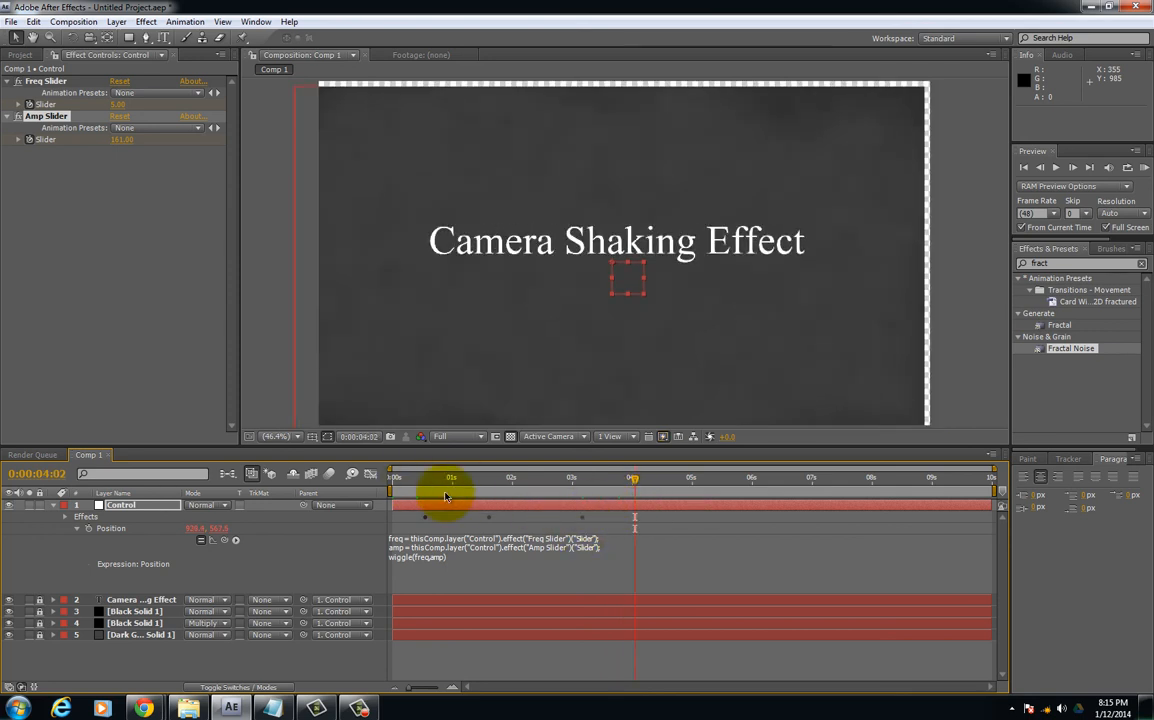
pyautogui.moveTo(468, 486)
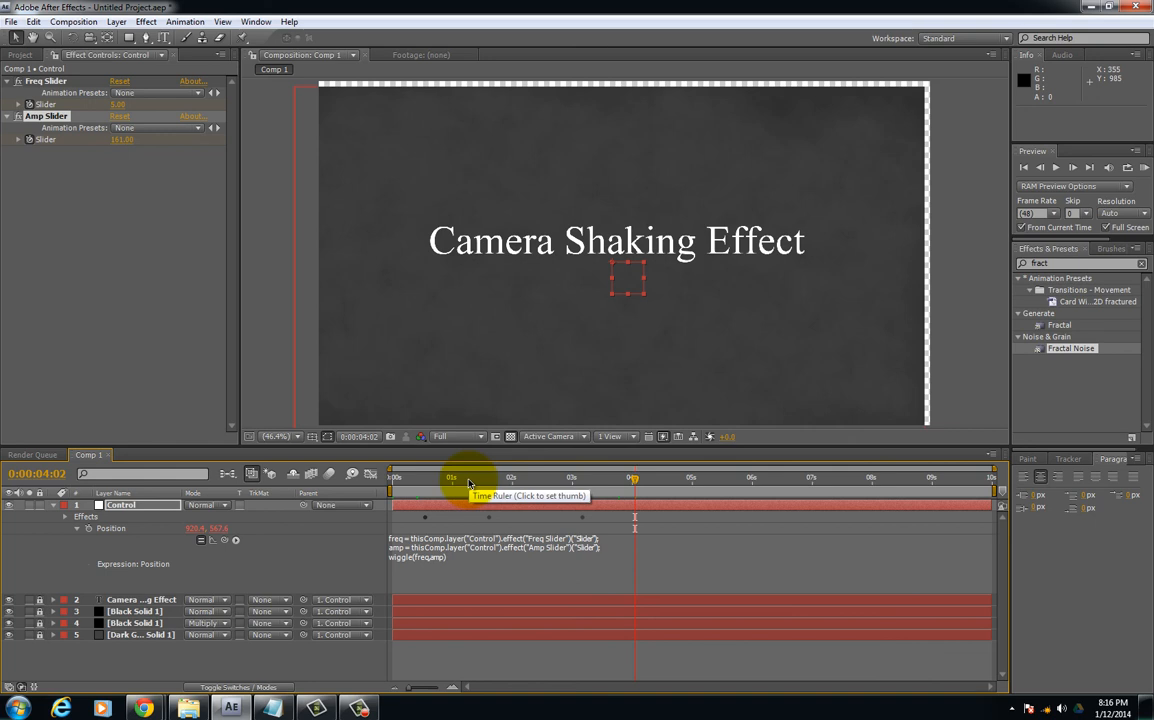
pyautogui.moveTo(468, 482)
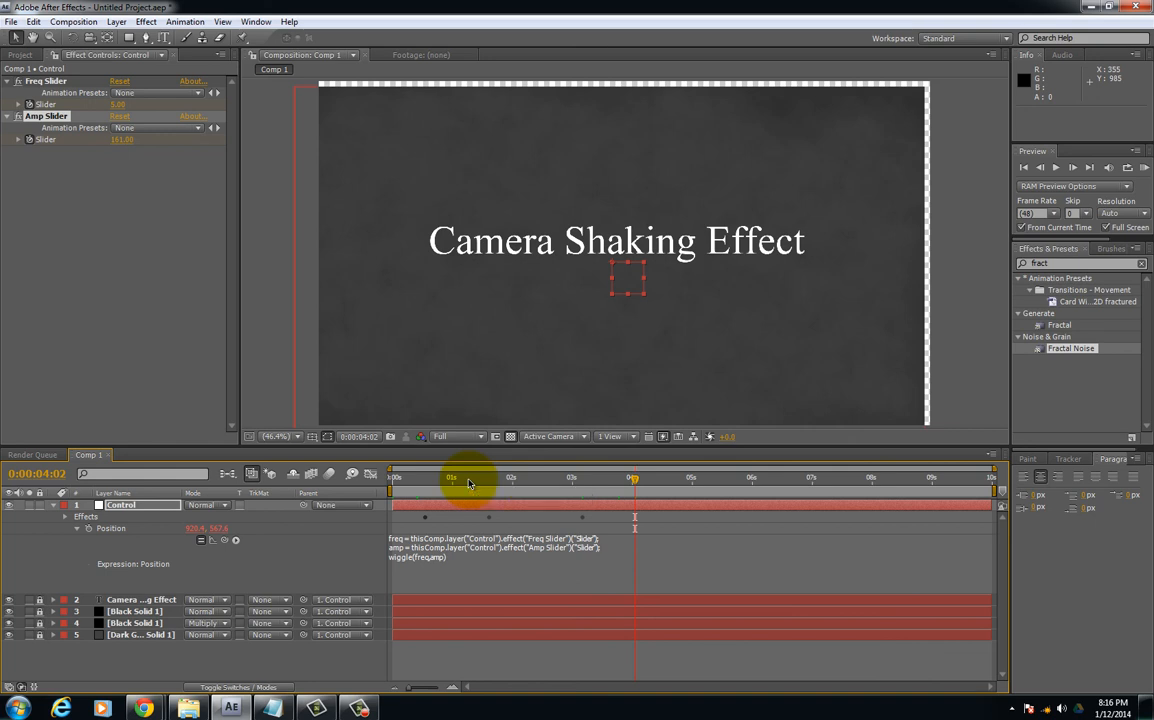